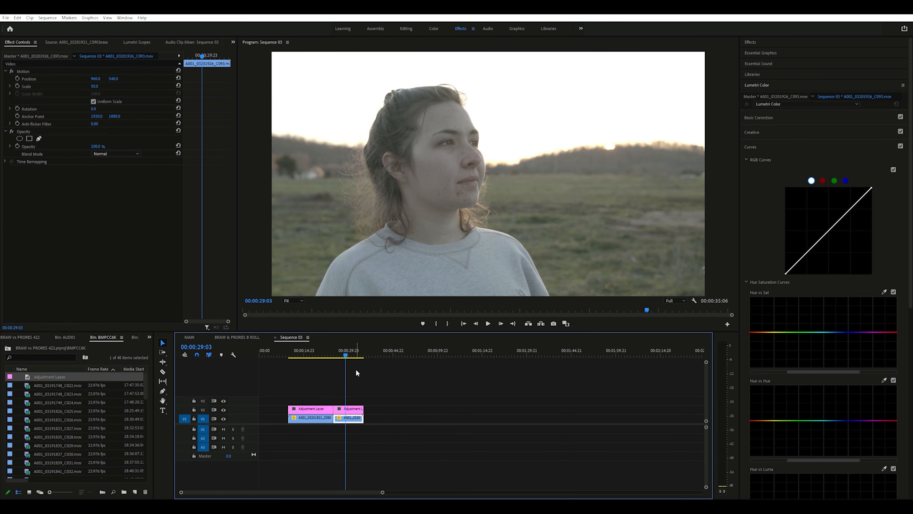
# Step: Bring the barn-at-sunset clip back into the viewer from the timeline
pyautogui.click(311, 355)
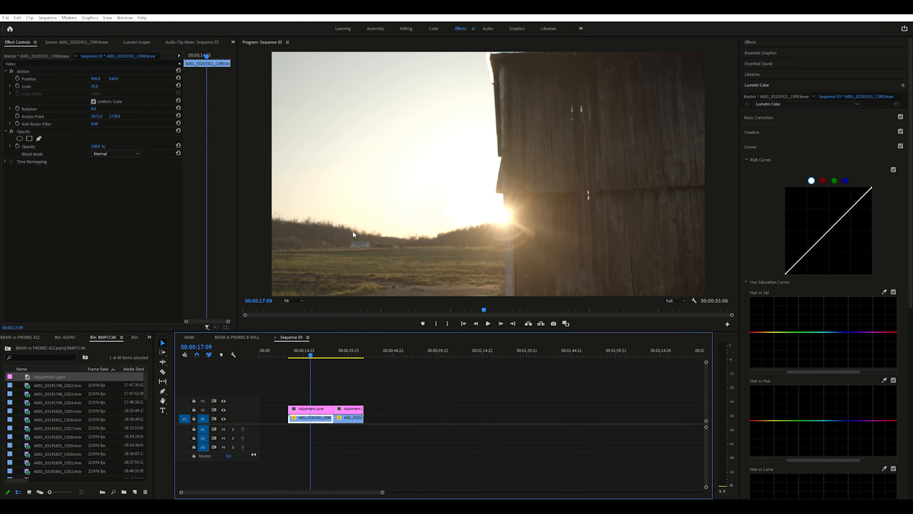
pyautogui.moveTo(408, 110)
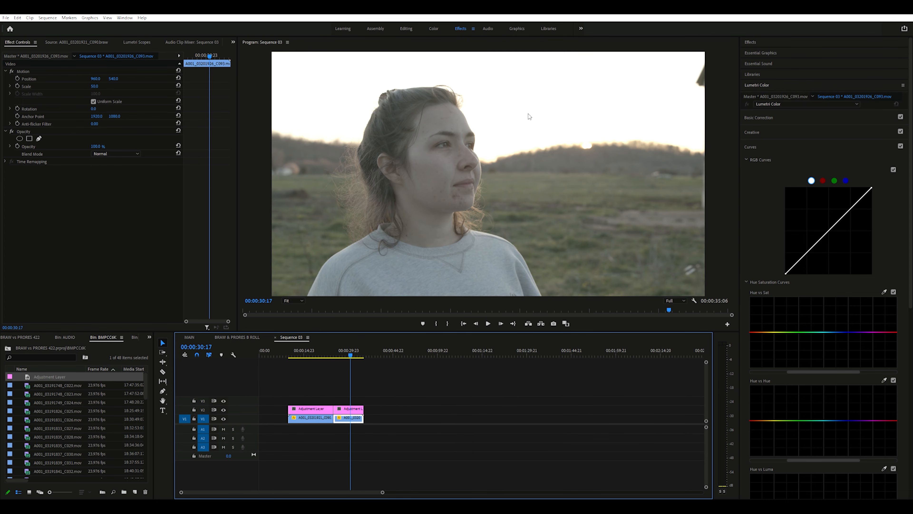
pyautogui.moveTo(406, 239)
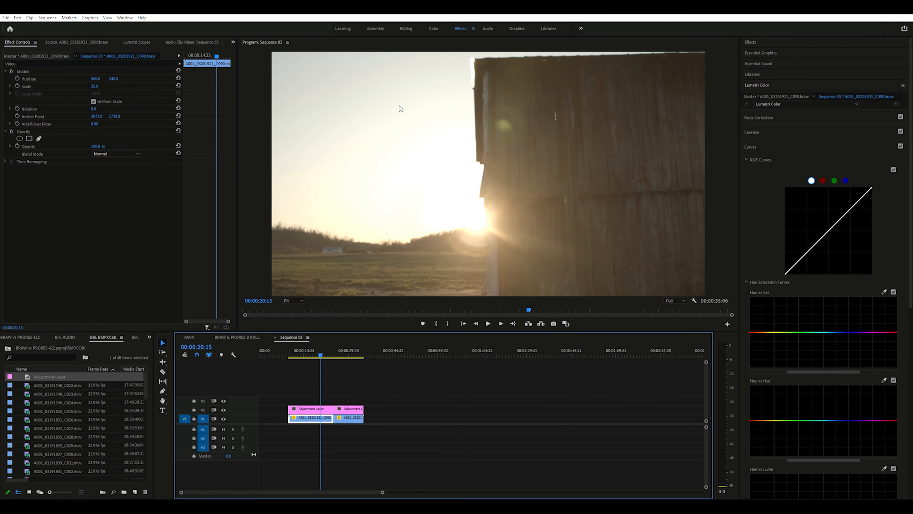
pyautogui.moveTo(477, 218)
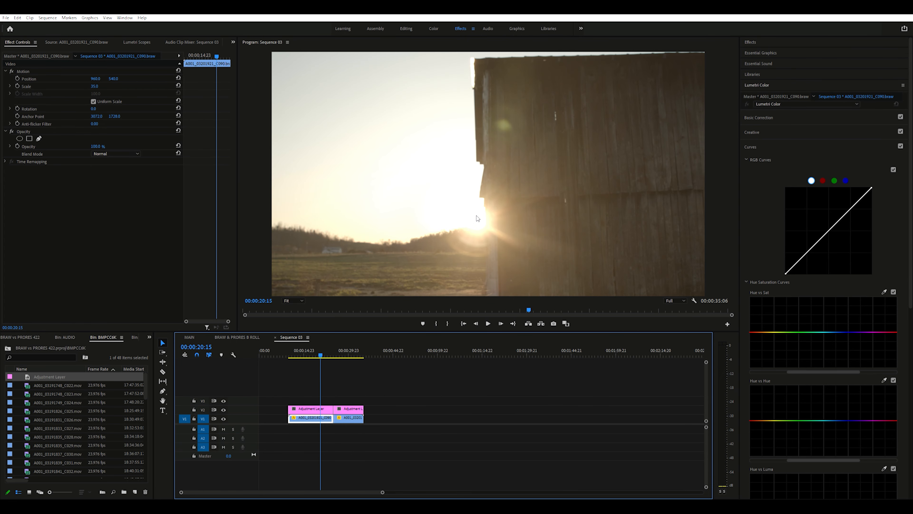
pyautogui.moveTo(477, 217)
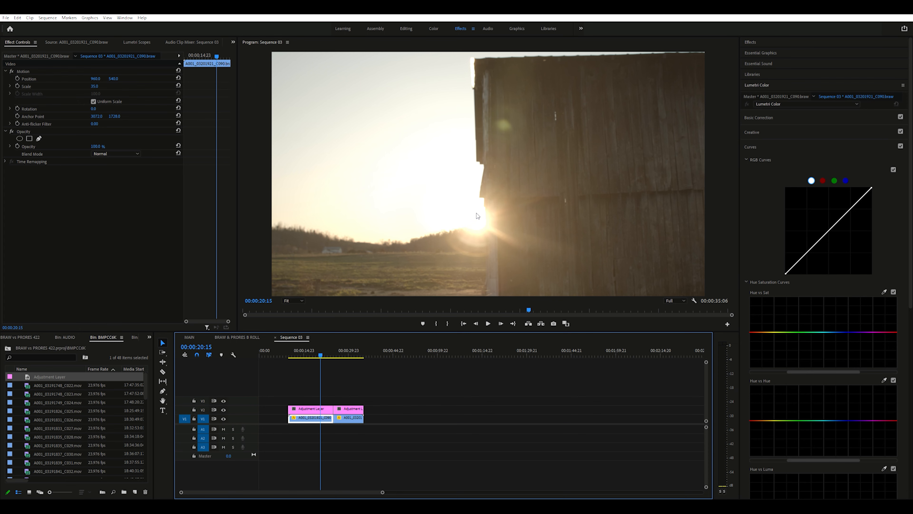
pyautogui.moveTo(418, 166)
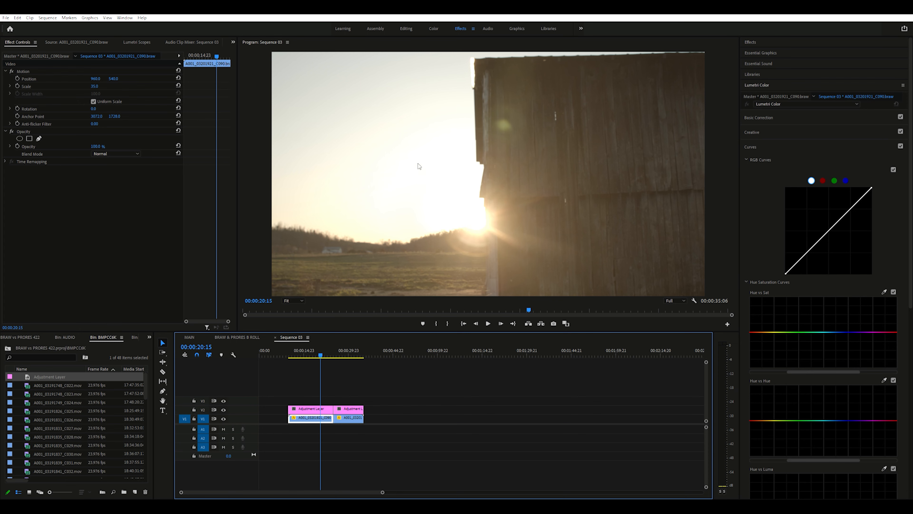
pyautogui.moveTo(331, 104)
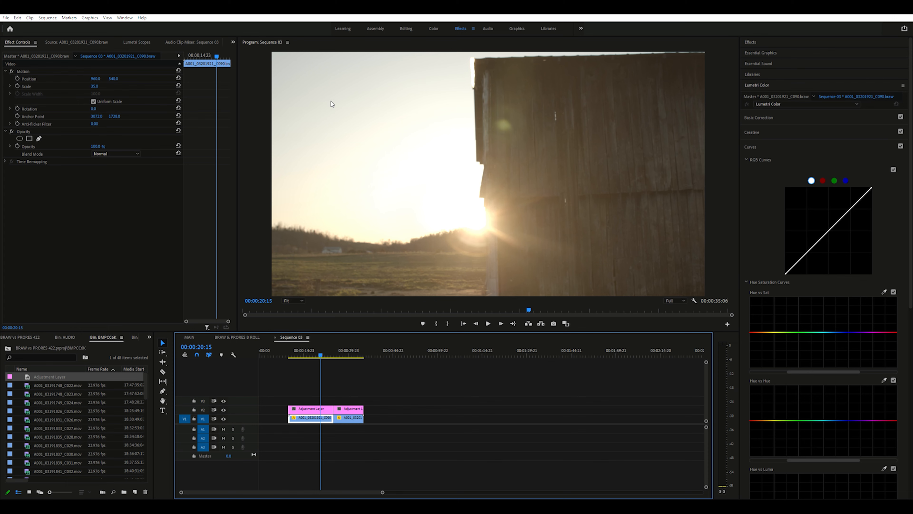
pyautogui.moveTo(662, 215)
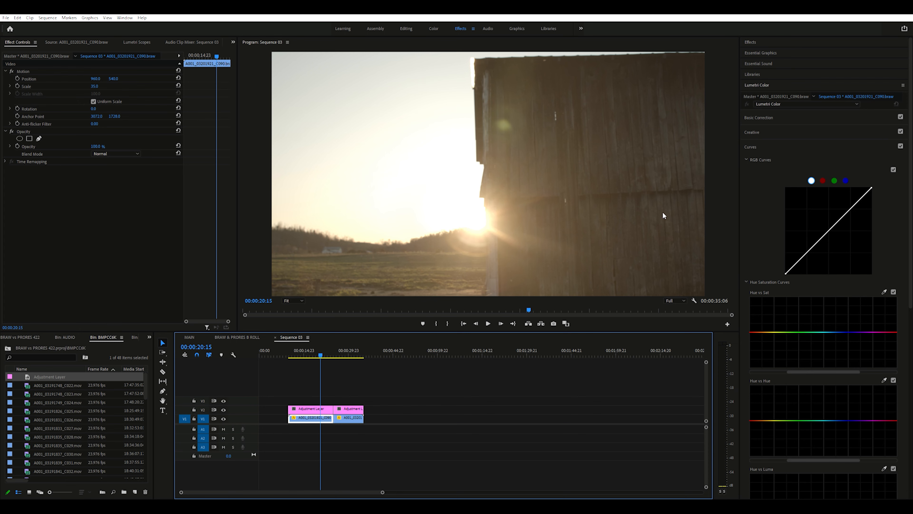
pyautogui.moveTo(613, 172)
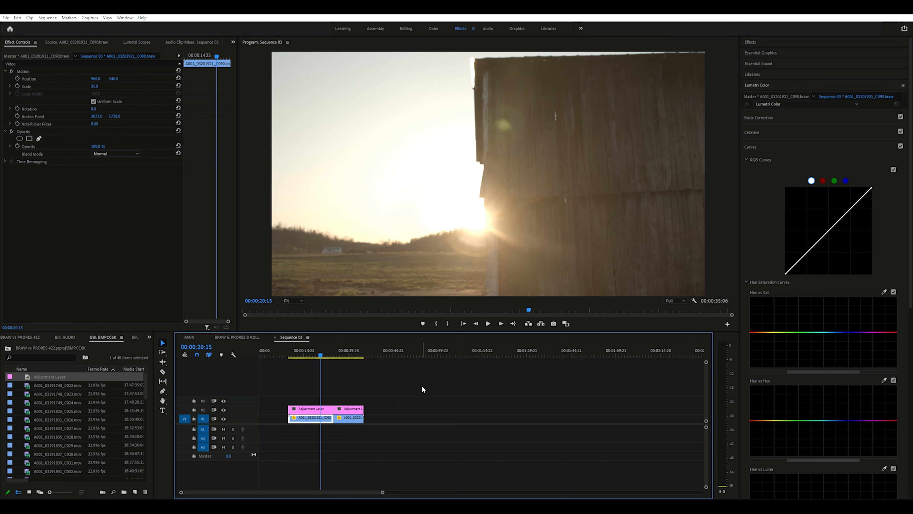
pyautogui.moveTo(545, 221)
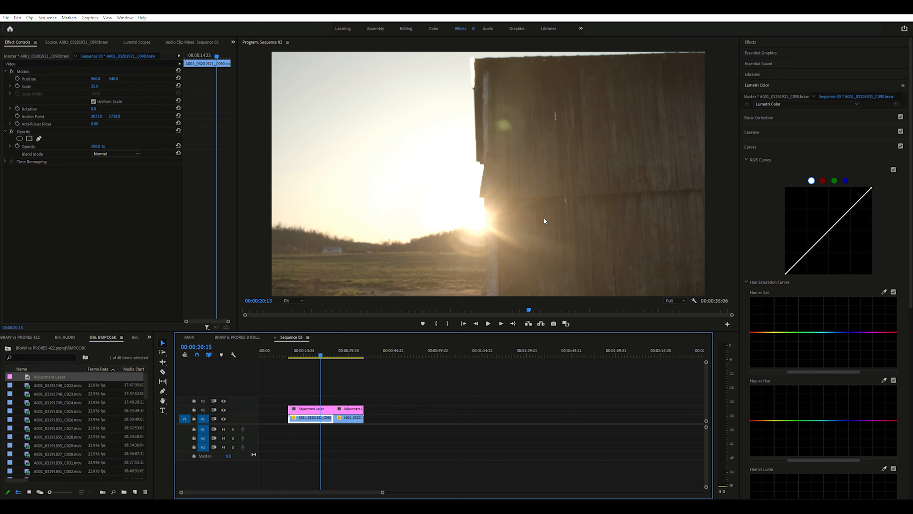
pyautogui.moveTo(554, 238)
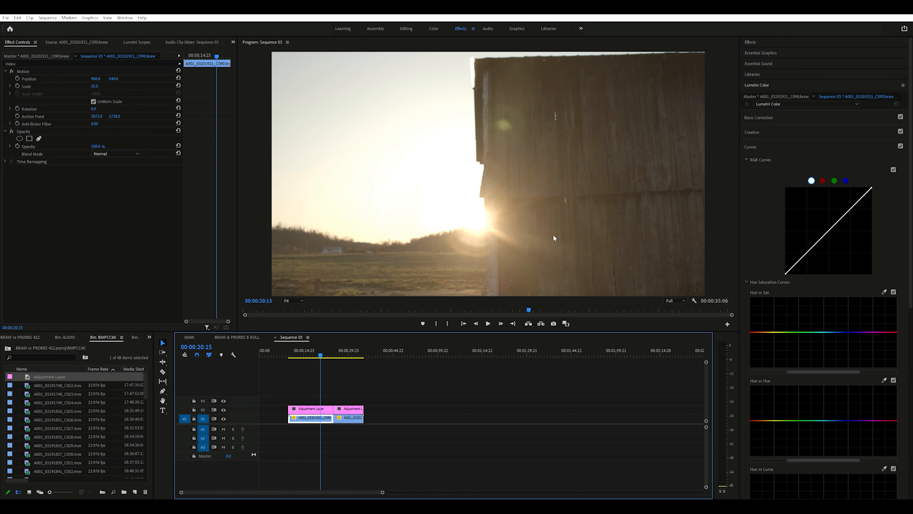
pyautogui.moveTo(383, 266)
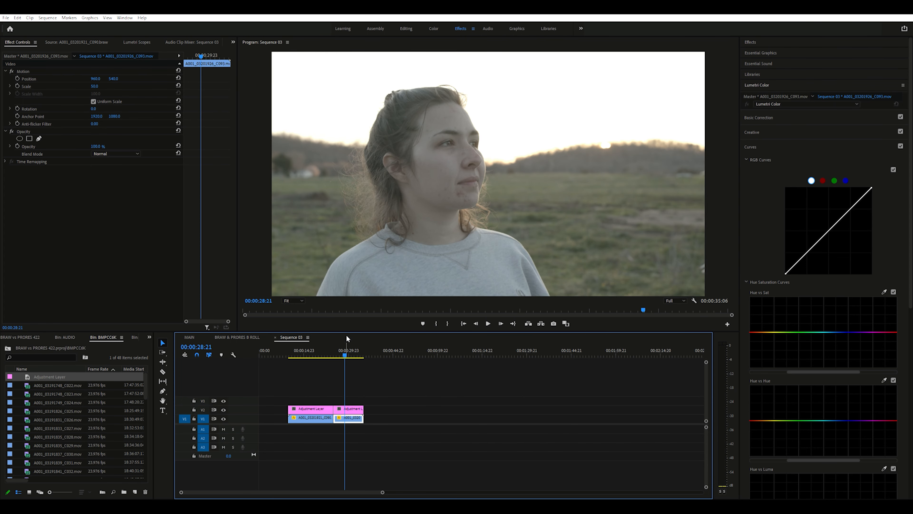
pyautogui.click(309, 350)
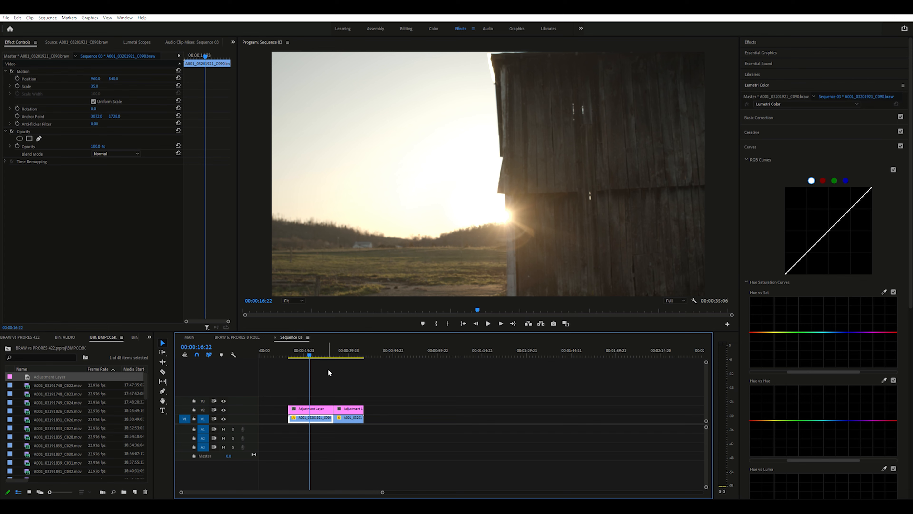
pyautogui.moveTo(408, 322)
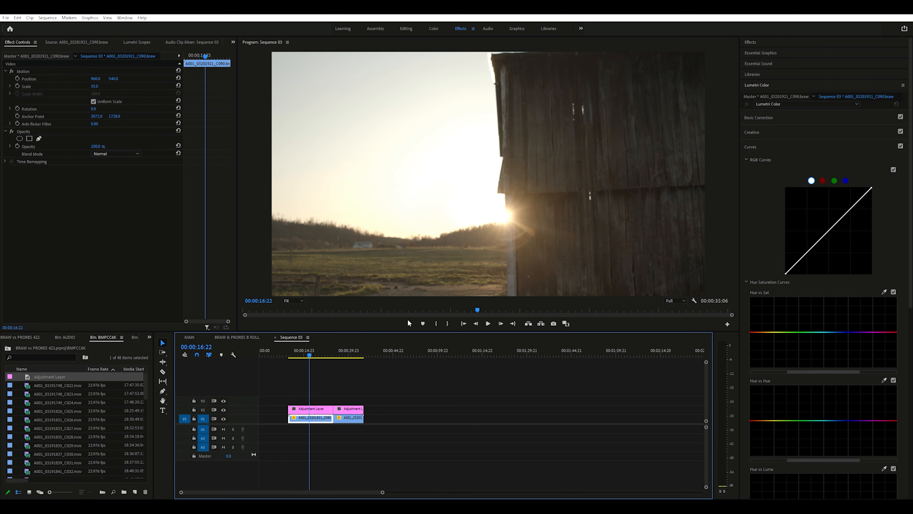
pyautogui.moveTo(519, 229)
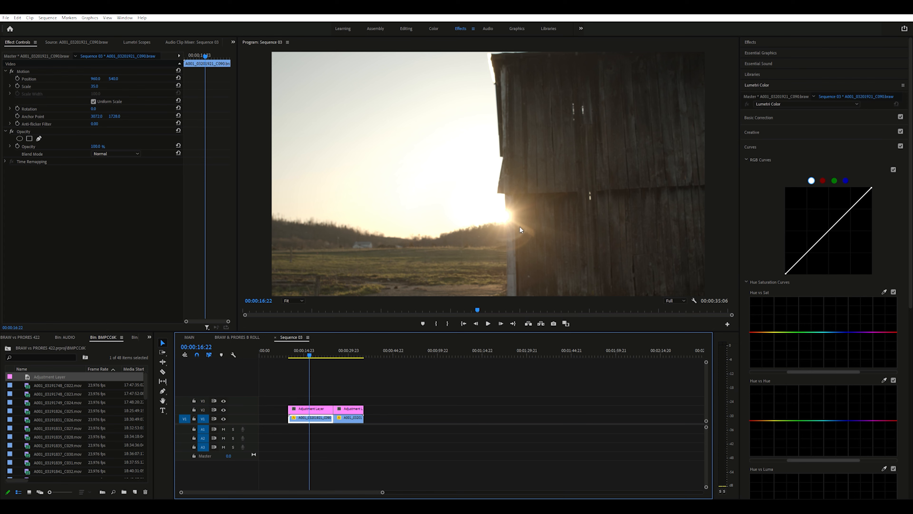
pyautogui.moveTo(788, 119)
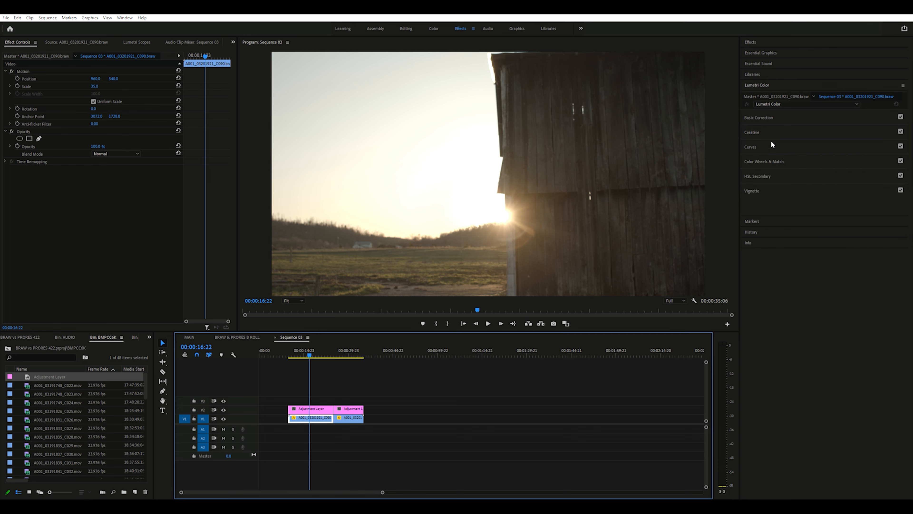
# Step: Expand the Creative section of Lumetri Color for the barn clip
pyautogui.click(752, 132)
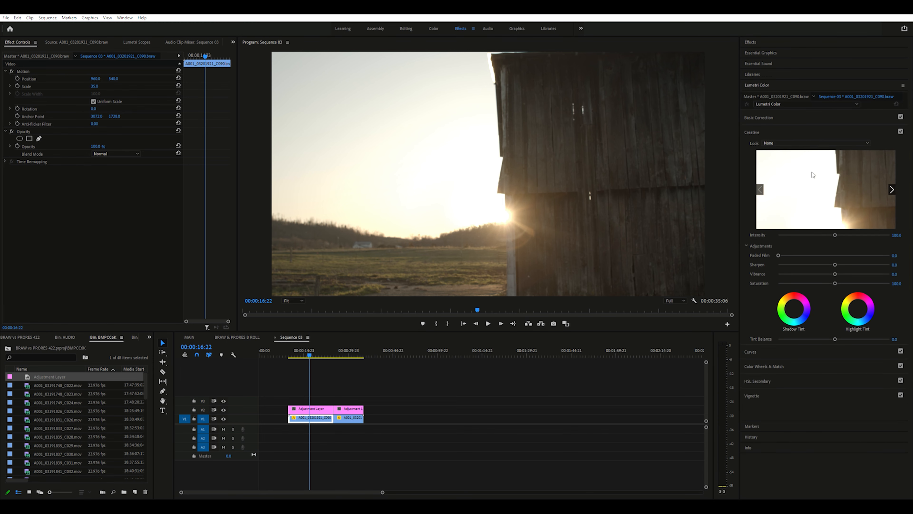
pyautogui.moveTo(804, 213)
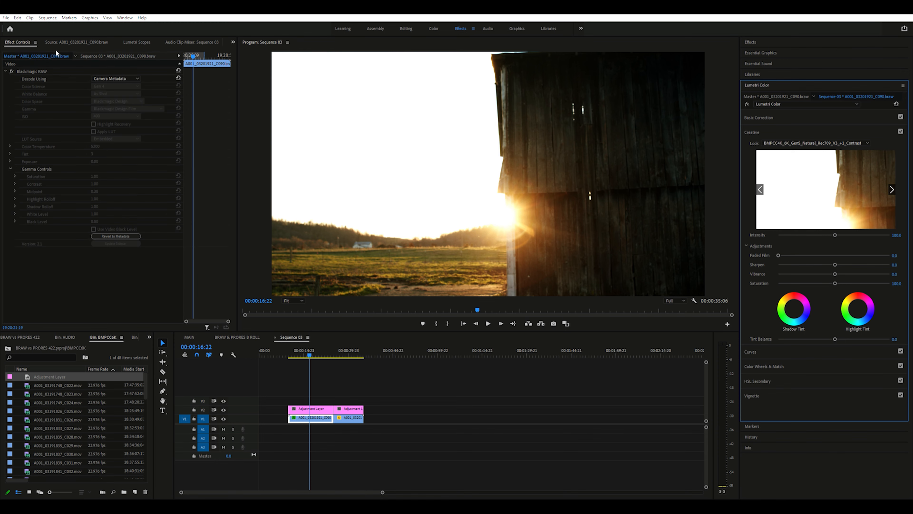
# Step: Decode the barn BRAW clip with clip settings in Rec709 colour space, tint 25 and highlight recovery
pyautogui.click(812, 143)
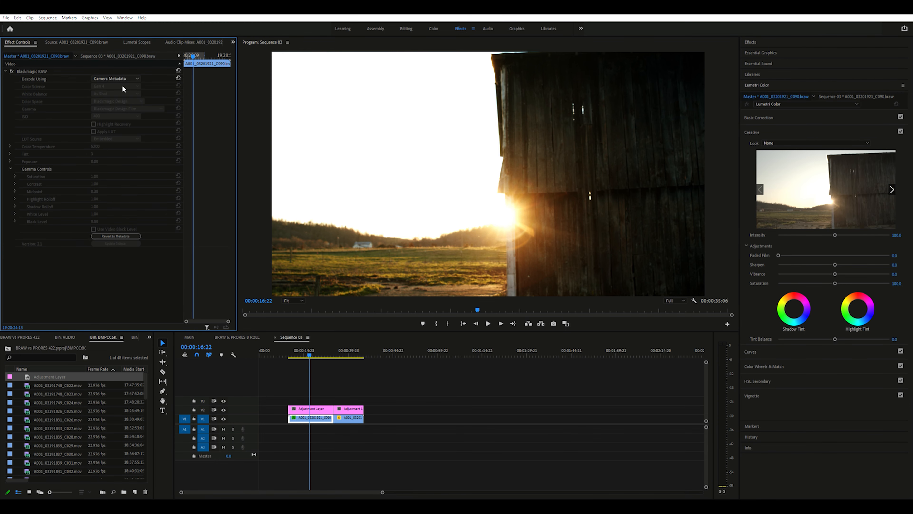
pyautogui.click(115, 79)
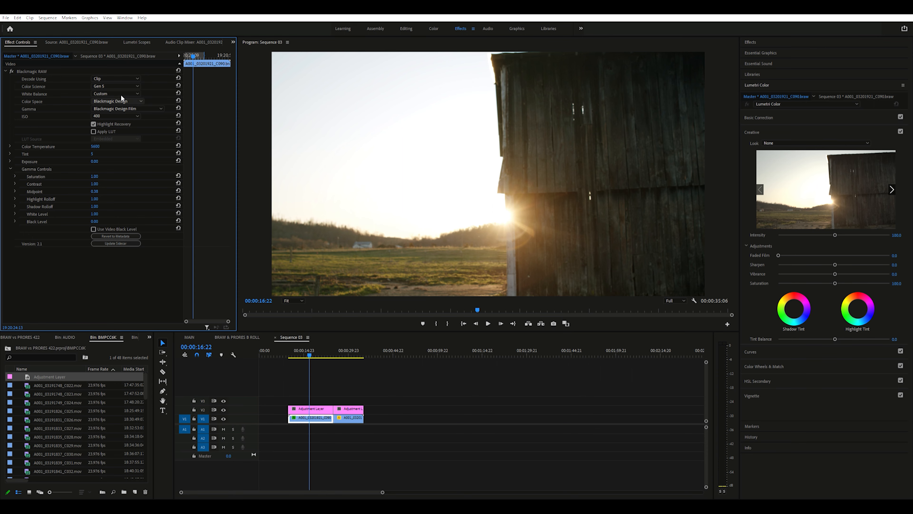
pyautogui.click(115, 101)
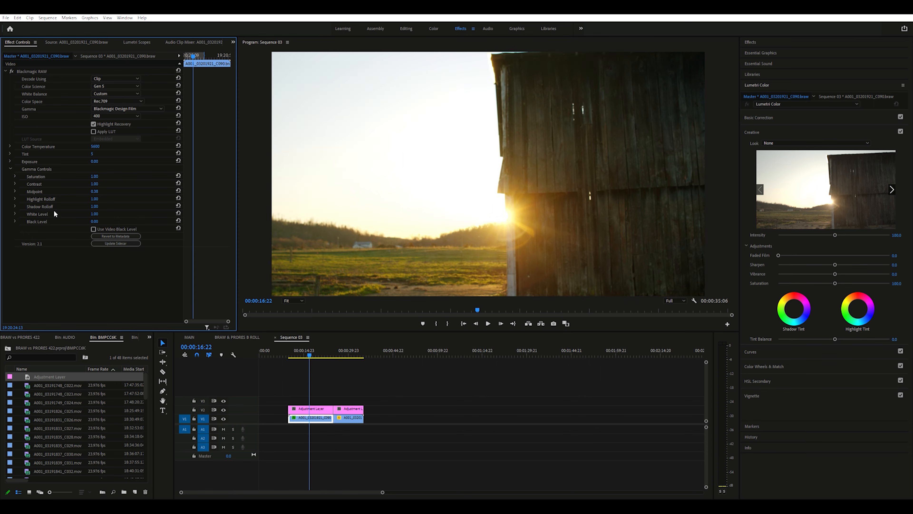
pyautogui.moveTo(427, 122)
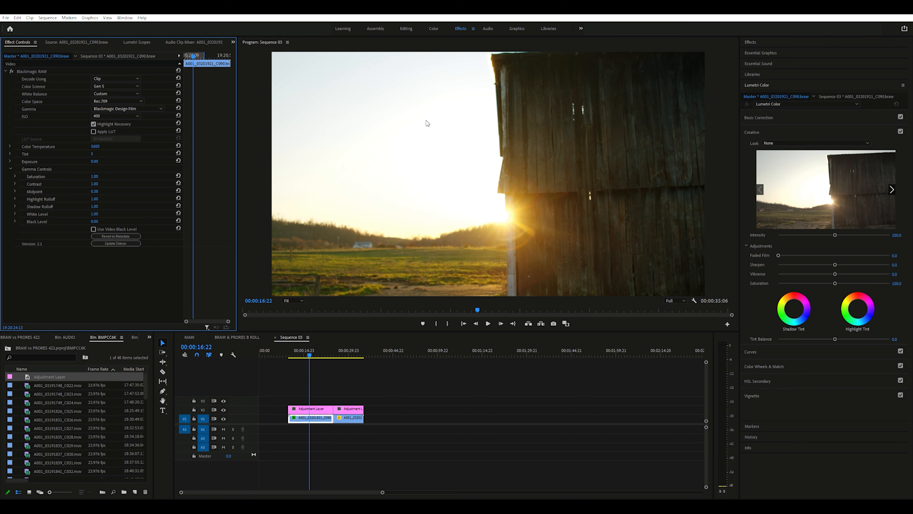
pyautogui.click(93, 153)
pyautogui.write('25')
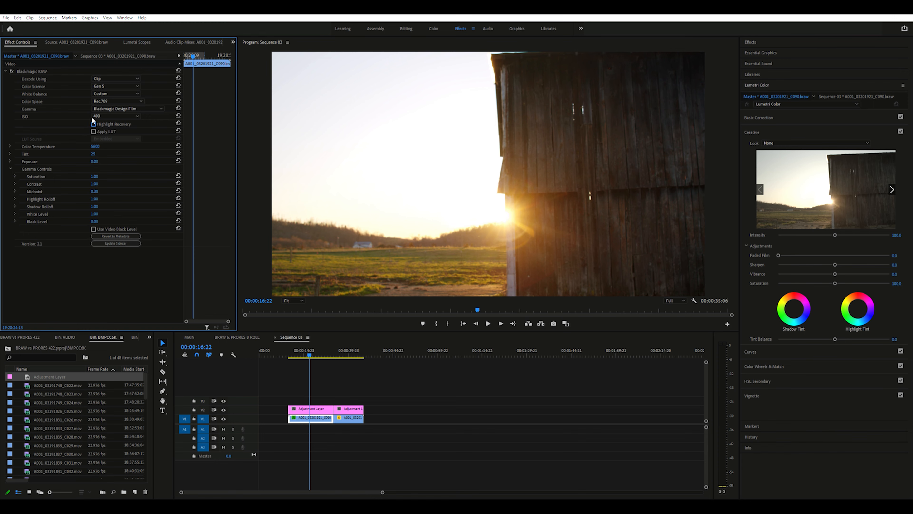
pyautogui.click(93, 124)
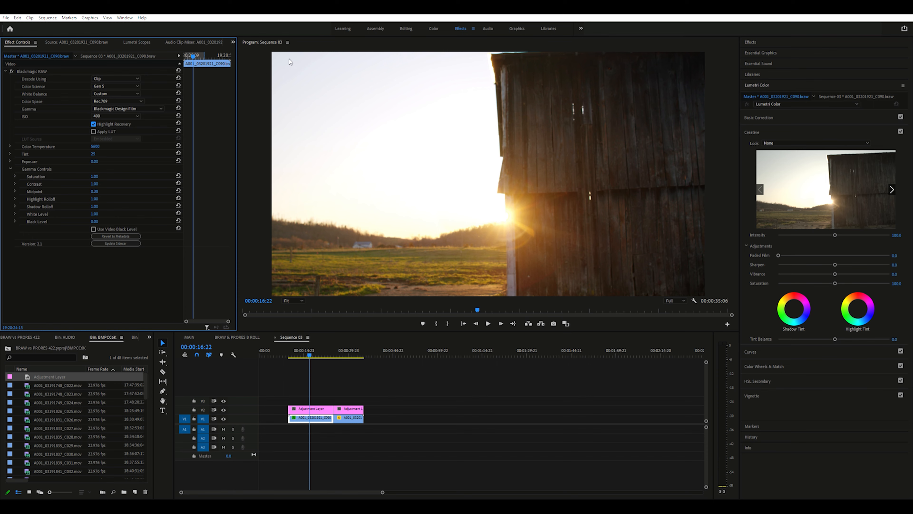
pyautogui.moveTo(414, 150)
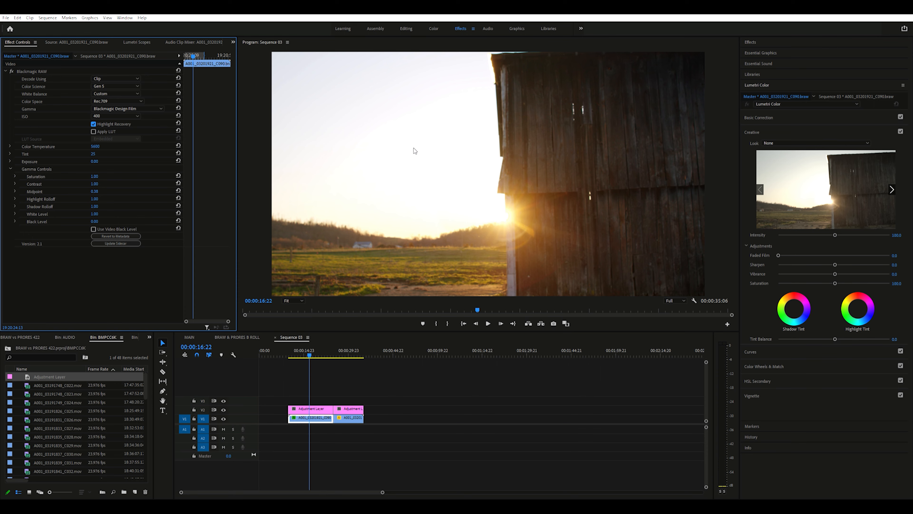
pyautogui.moveTo(503, 213)
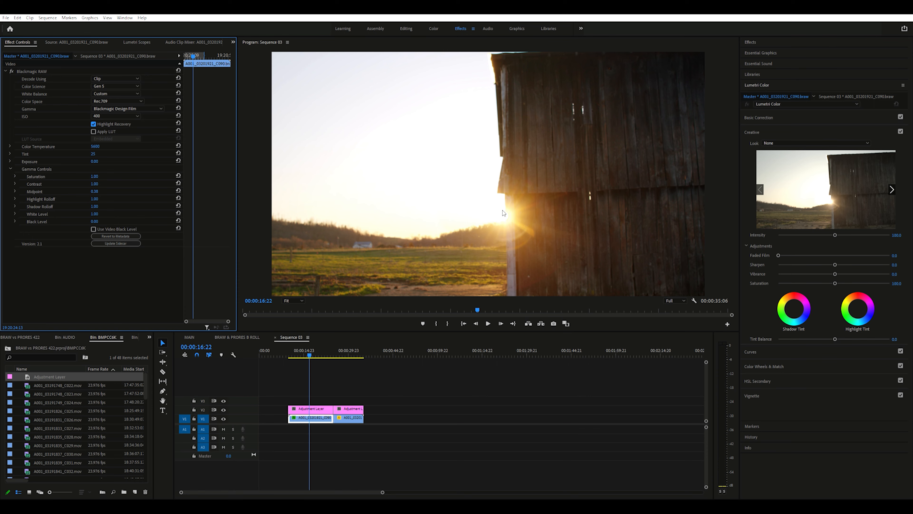
pyautogui.moveTo(456, 216)
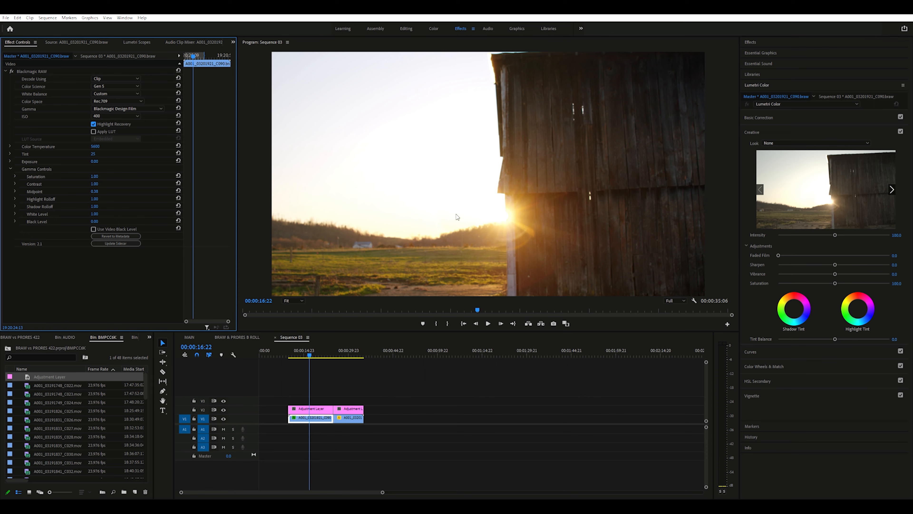
pyautogui.moveTo(583, 89)
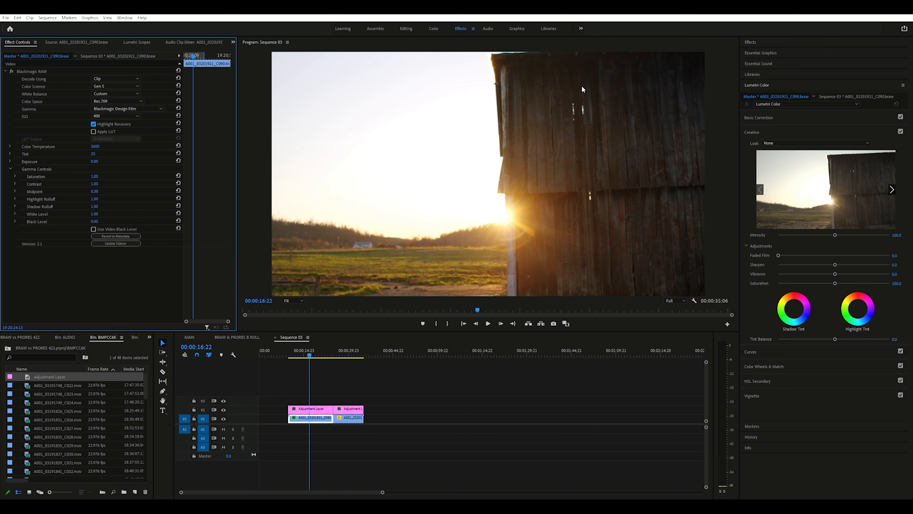
pyautogui.moveTo(703, 152)
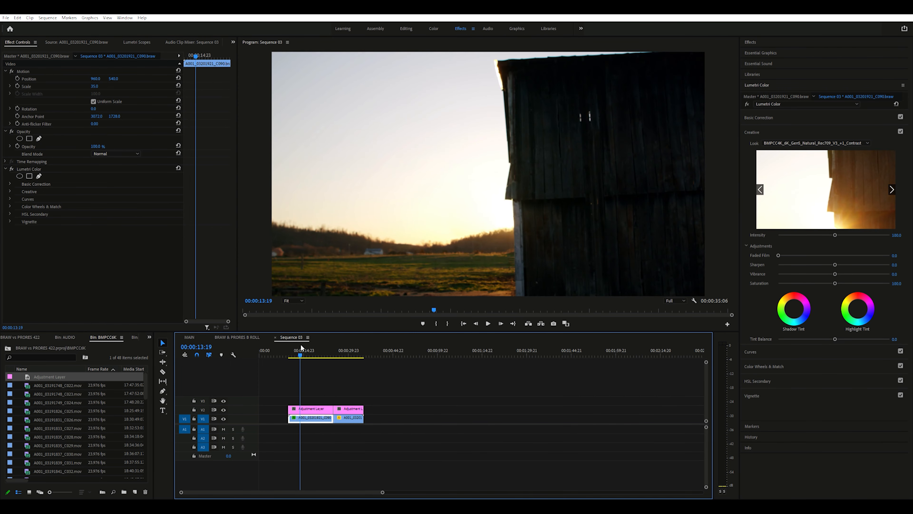
# Step: Move later into the barn shot and target the adjustment layer on V2 for grading
pyautogui.click(487, 323)
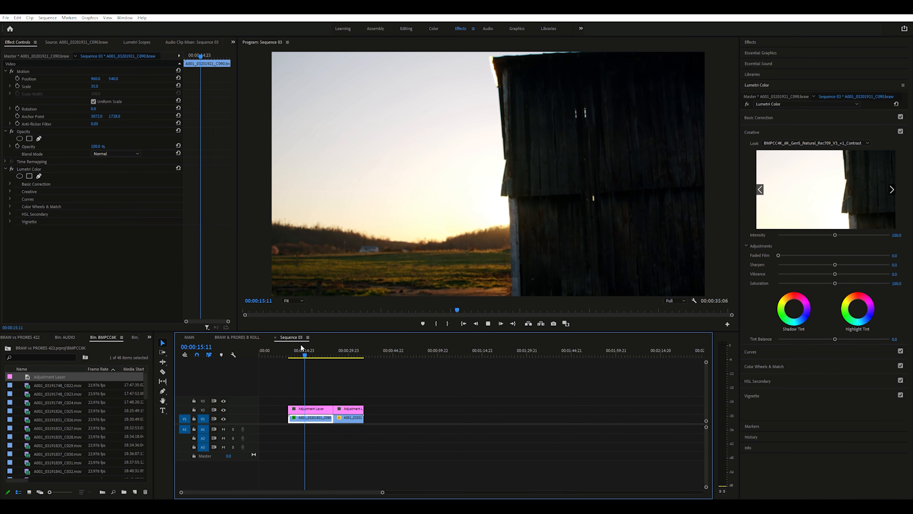
pyautogui.click(312, 350)
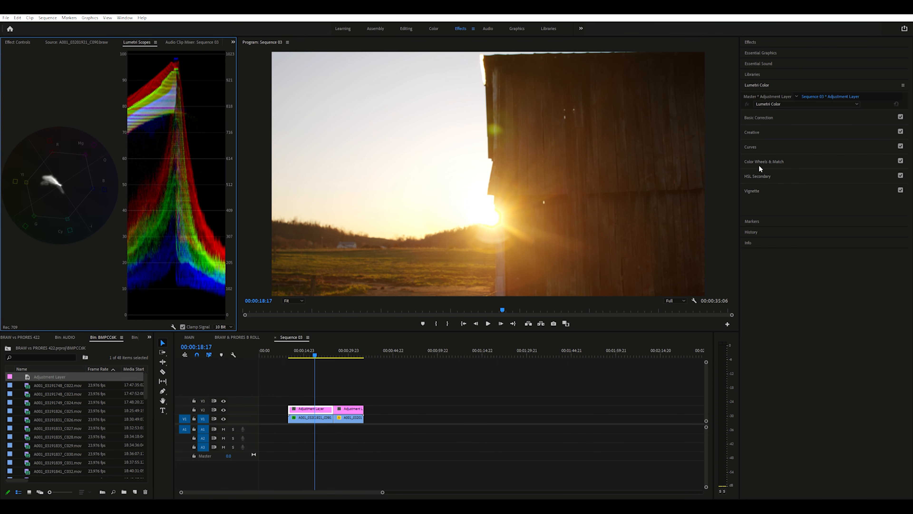
# Step: Lower the Blacks below zero and nudge the Temperature in the adjustment layer's Basic Correction
pyautogui.click(753, 117)
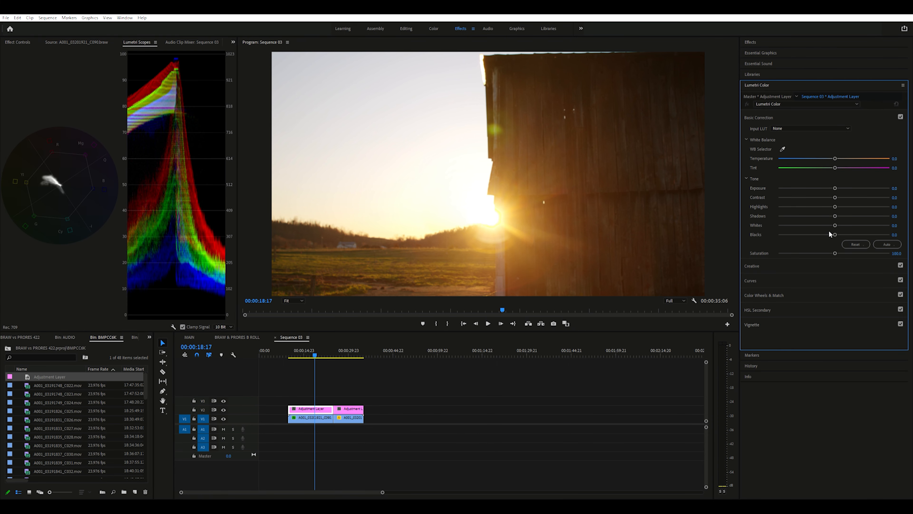
pyautogui.moveTo(834, 234); pyautogui.dragTo(822, 234)
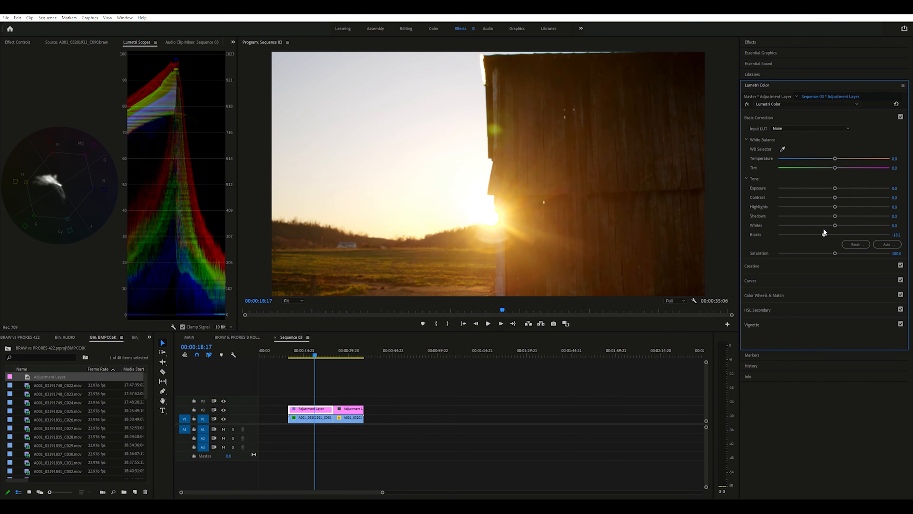
pyautogui.moveTo(826, 233); pyautogui.dragTo(827, 233)
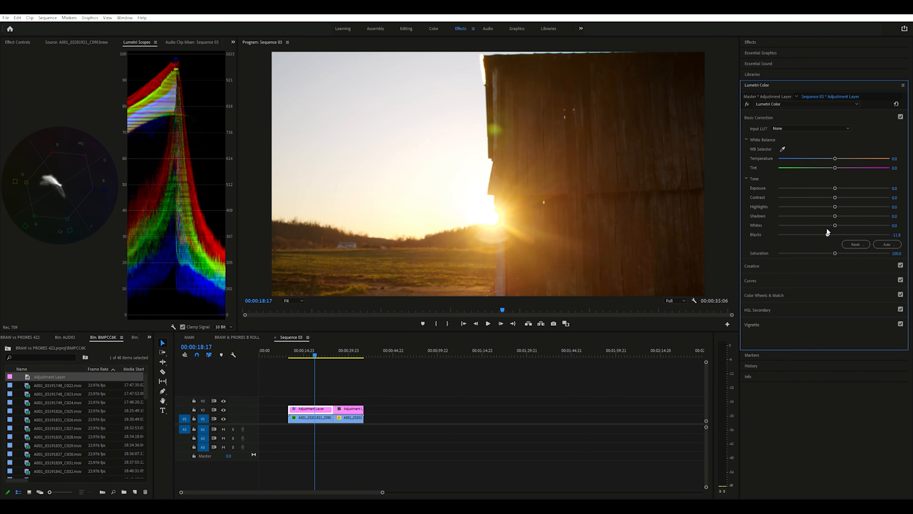
pyautogui.moveTo(833, 234); pyautogui.dragTo(839, 234)
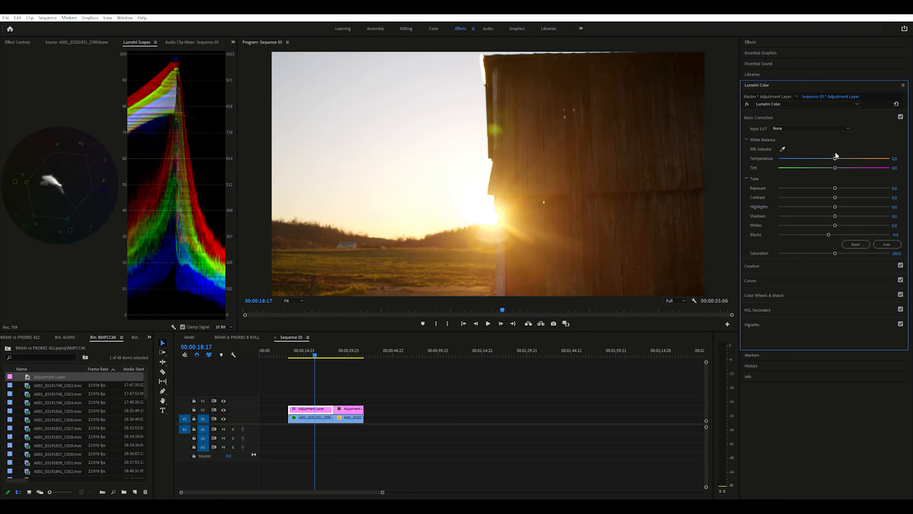
pyautogui.moveTo(856, 157); pyautogui.dragTo(832, 158)
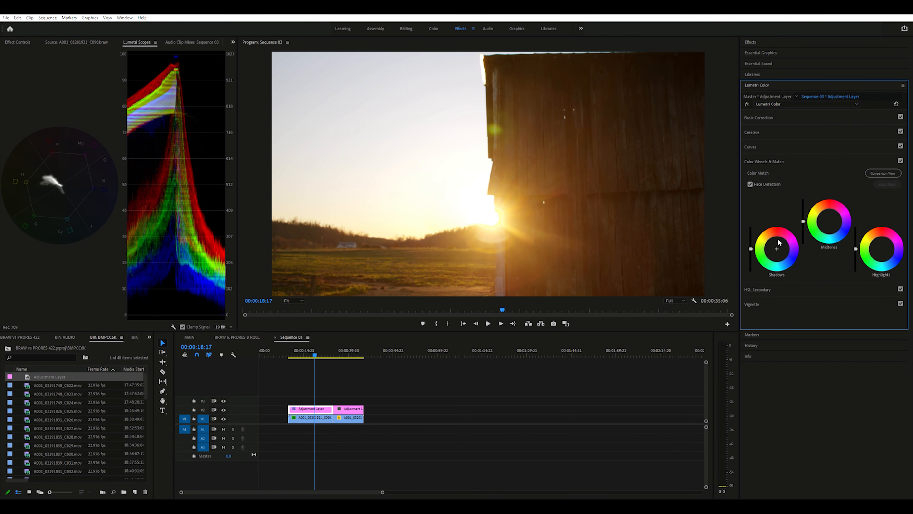
# Step: Push the shadows colour wheel toward warm orange on the adjustment layer
pyautogui.moveTo(777, 248); pyautogui.dragTo(777, 248)
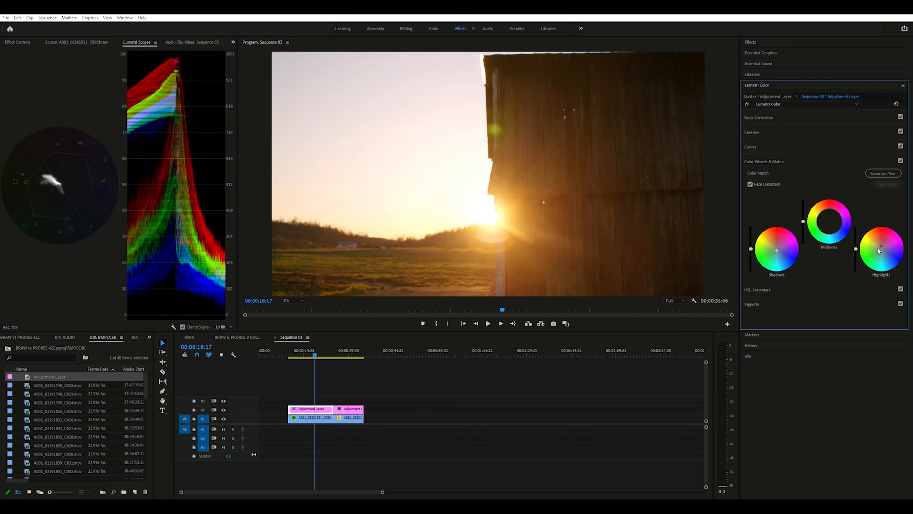
pyautogui.moveTo(755, 153)
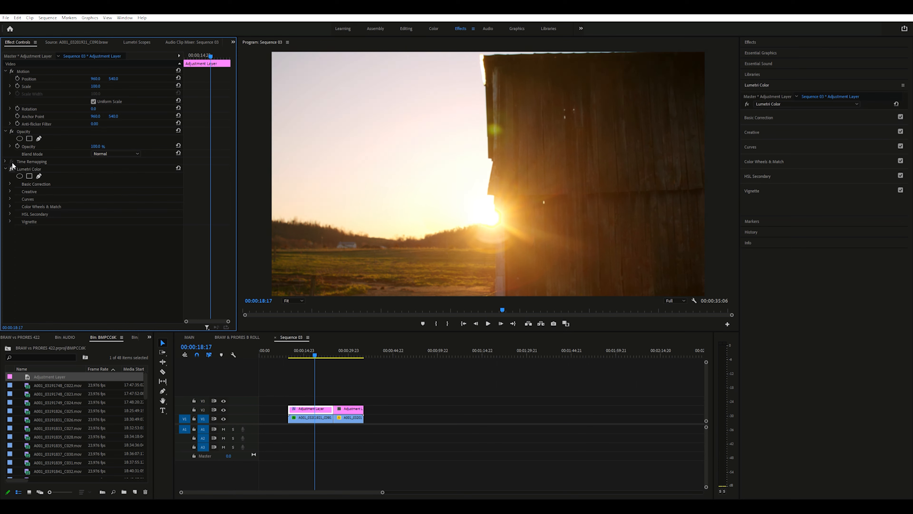
pyautogui.moveTo(308, 320)
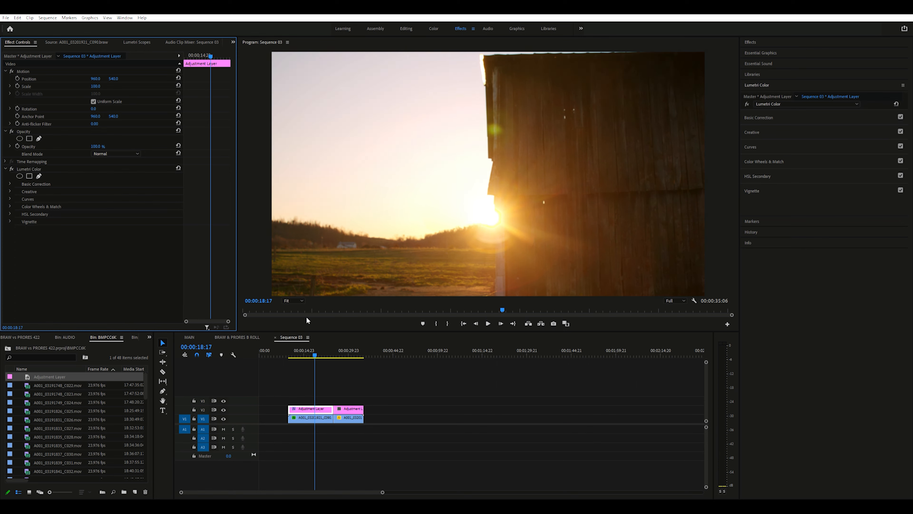
pyautogui.moveTo(334, 223)
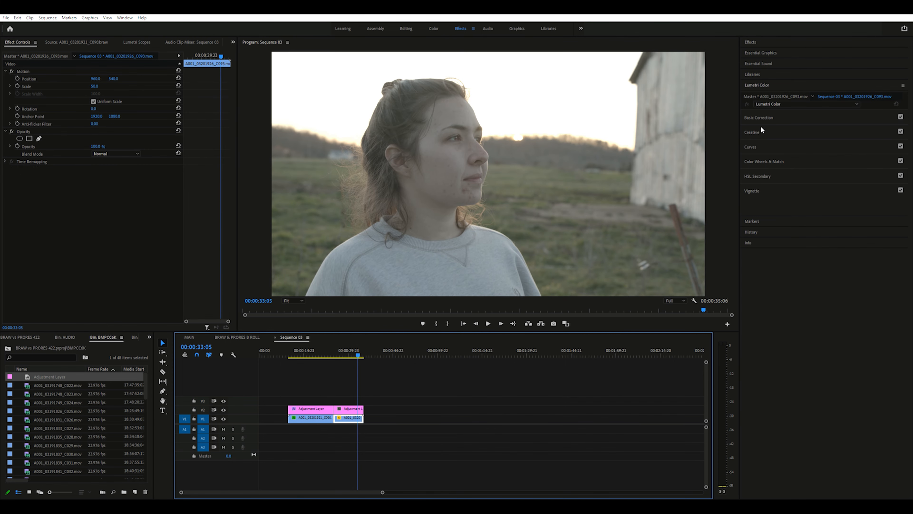
# Step: Return to the barn clip's Creative section to set the look intensity to 50
pyautogui.click(751, 132)
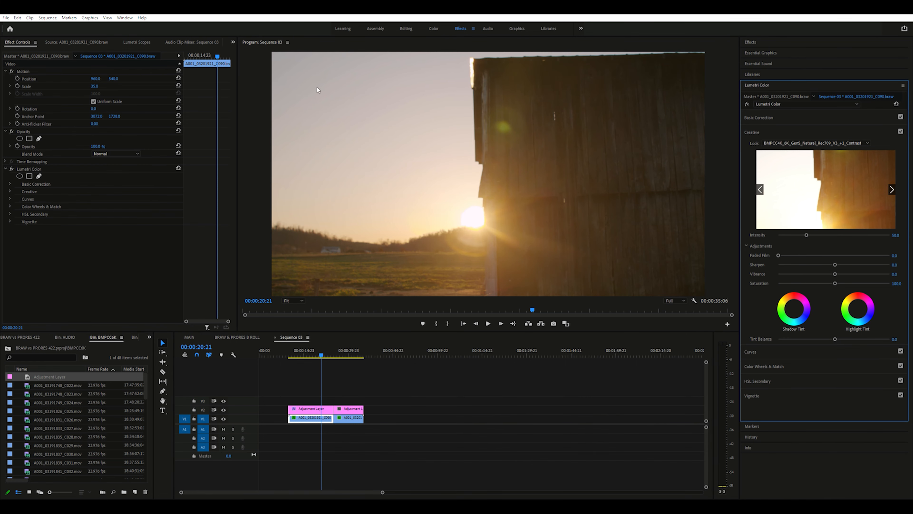
pyautogui.moveTo(551, 216)
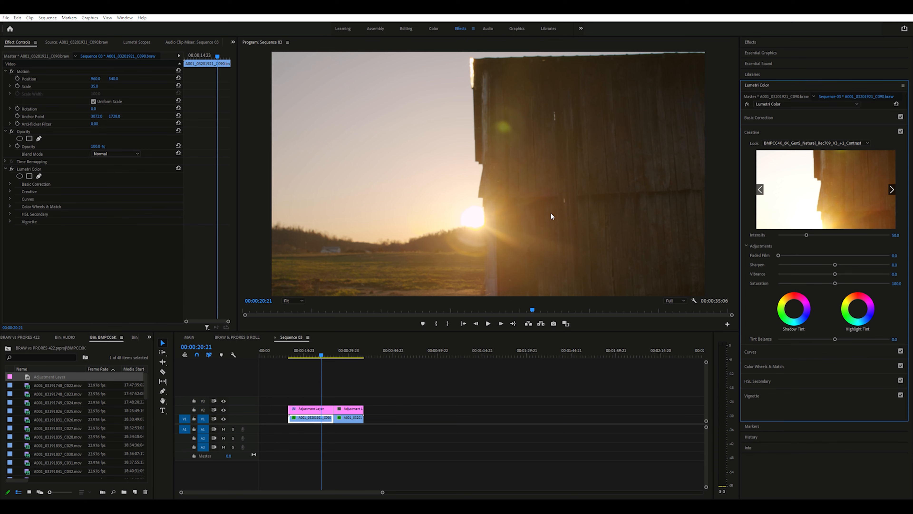
# Step: Bend the barn clip's white RGB curve into an S-shape, shadows down and highlights up
pyautogui.click(759, 117)
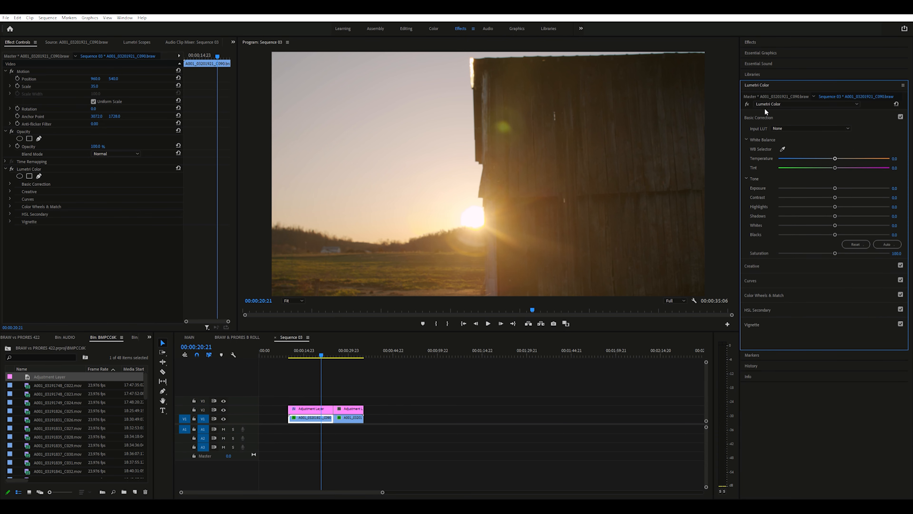
pyautogui.click(750, 147)
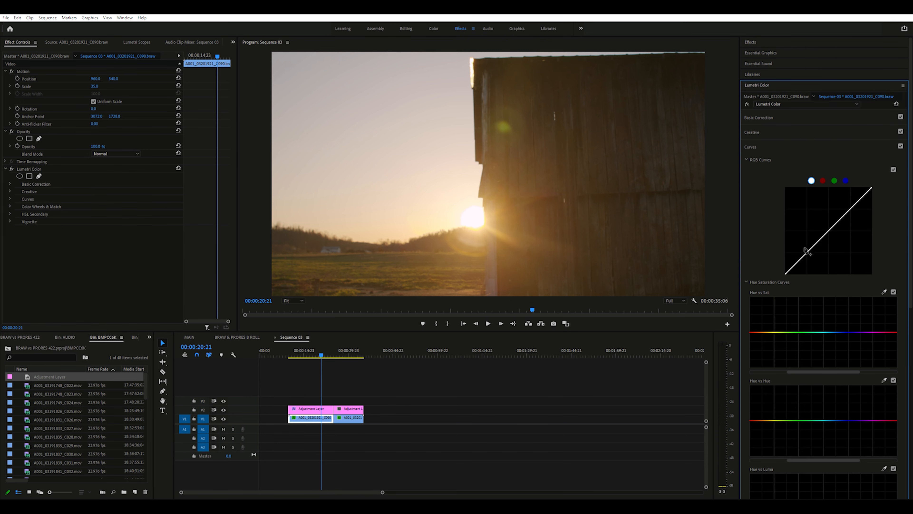
pyautogui.moveTo(807, 252); pyautogui.dragTo(810, 249)
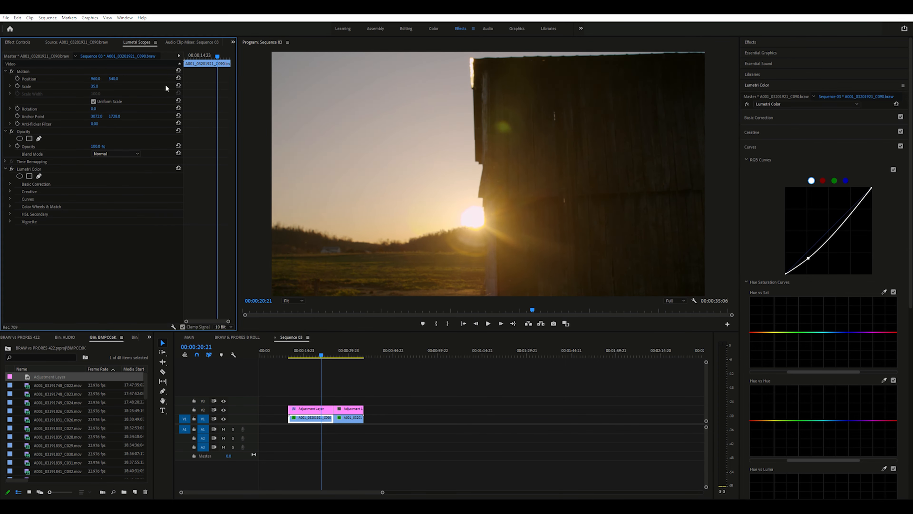
pyautogui.moveTo(228, 169)
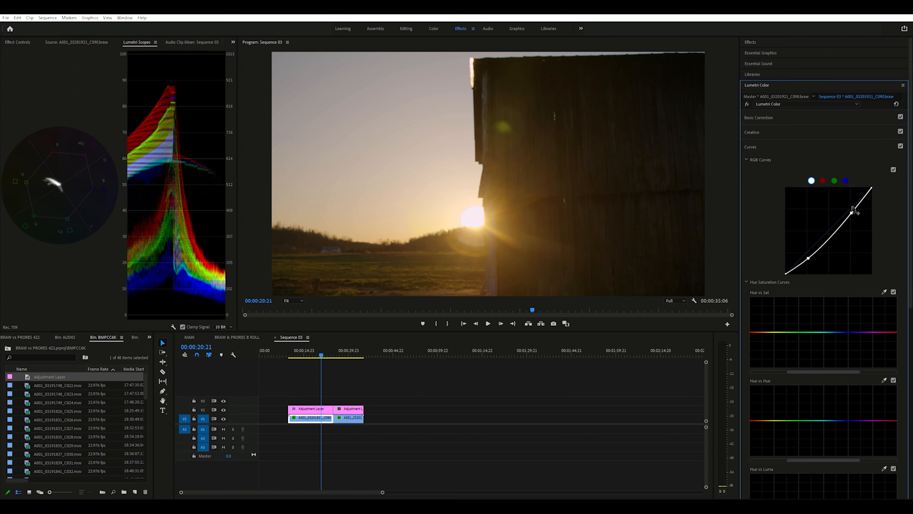
pyautogui.moveTo(852, 211); pyautogui.dragTo(830, 230)
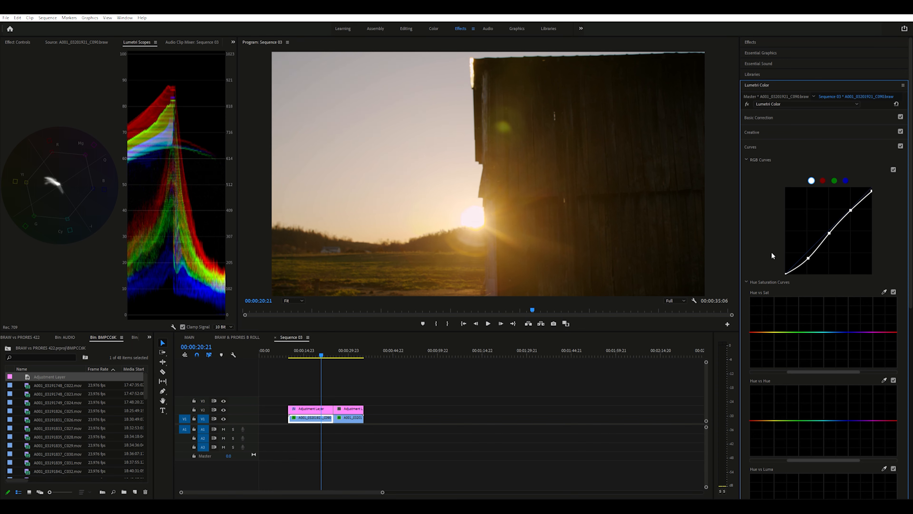
pyautogui.click(307, 354)
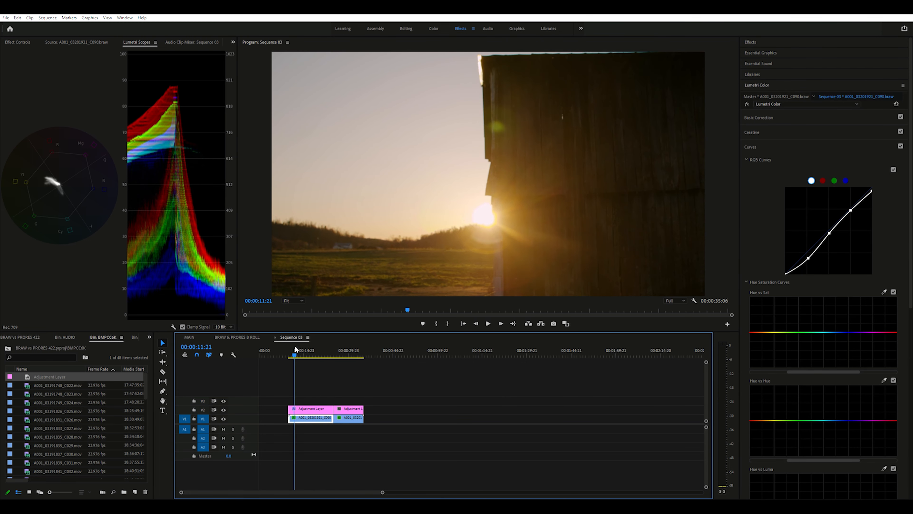
# Step: Move to the portrait clip and add a low point and lifted highlight point to its RGB curve
pyautogui.click(315, 354)
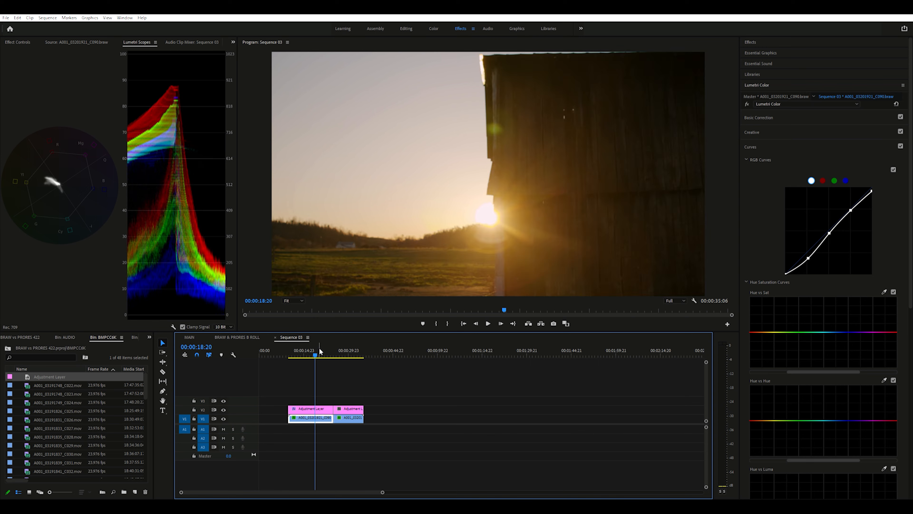
pyautogui.click(348, 354)
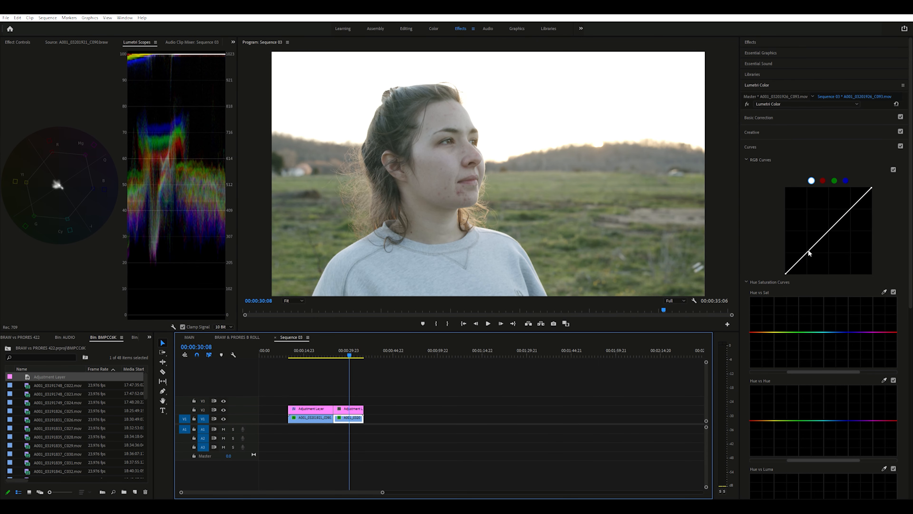
pyautogui.moveTo(827, 244); pyautogui.dragTo(809, 256)
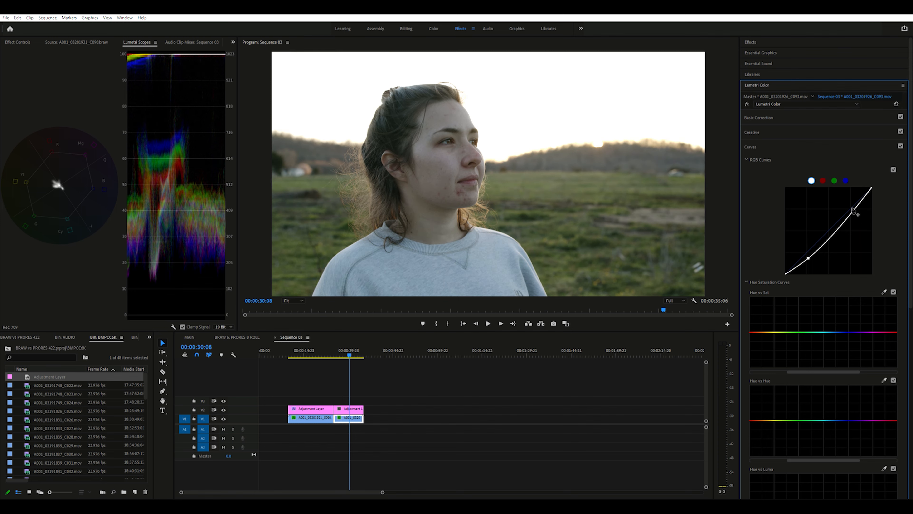
pyautogui.moveTo(853, 211); pyautogui.dragTo(852, 204)
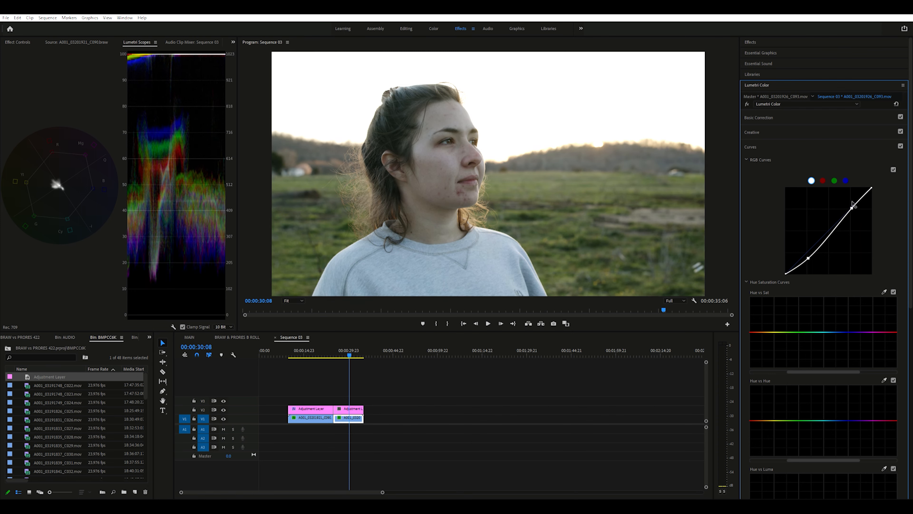
pyautogui.click(759, 117)
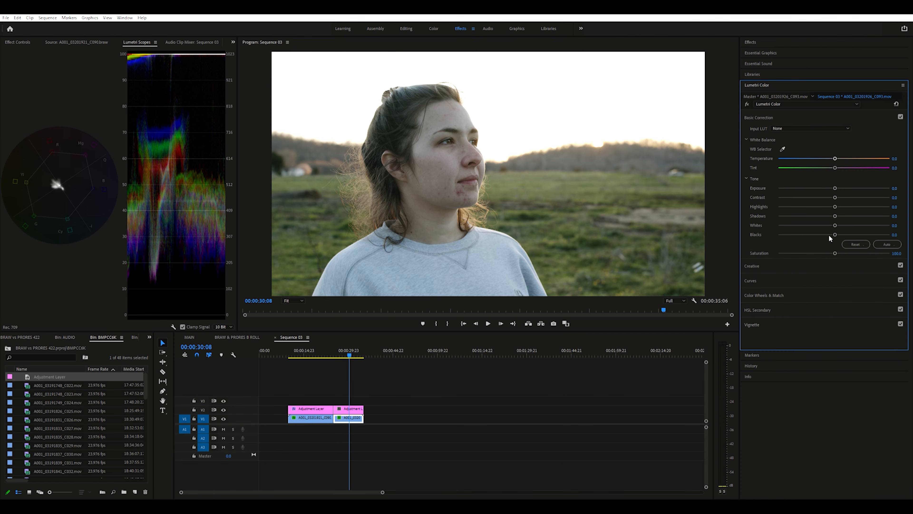
# Step: Drag the portrait's Blacks to -100 and shift the Tint slightly toward magenta
pyautogui.moveTo(834, 234); pyautogui.dragTo(778, 234)
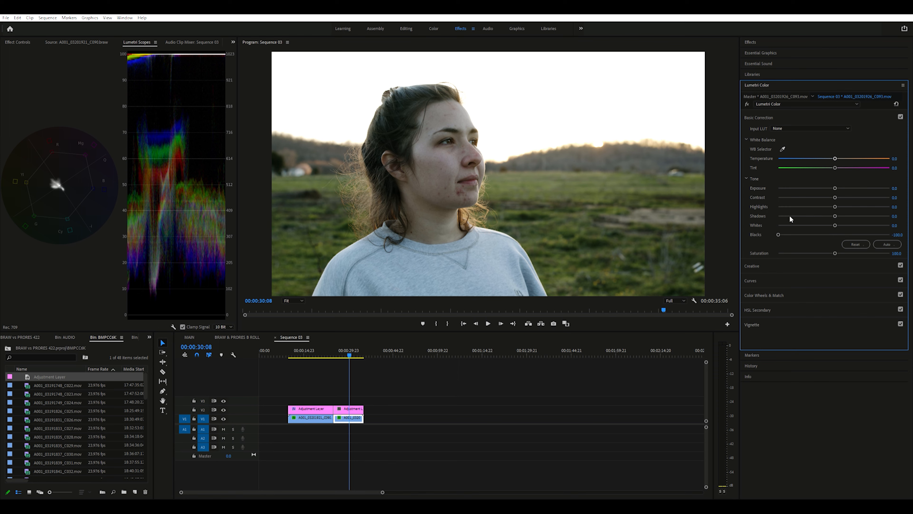
pyautogui.moveTo(561, 205)
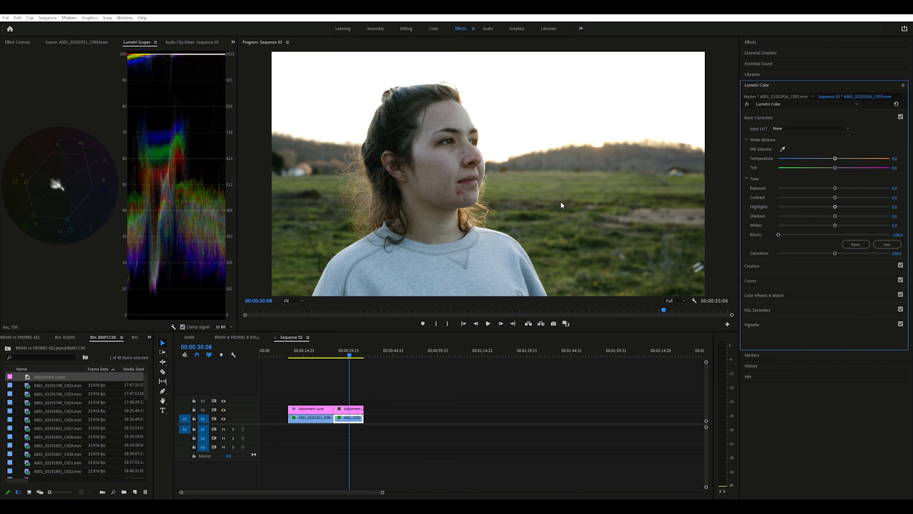
pyautogui.moveTo(441, 145)
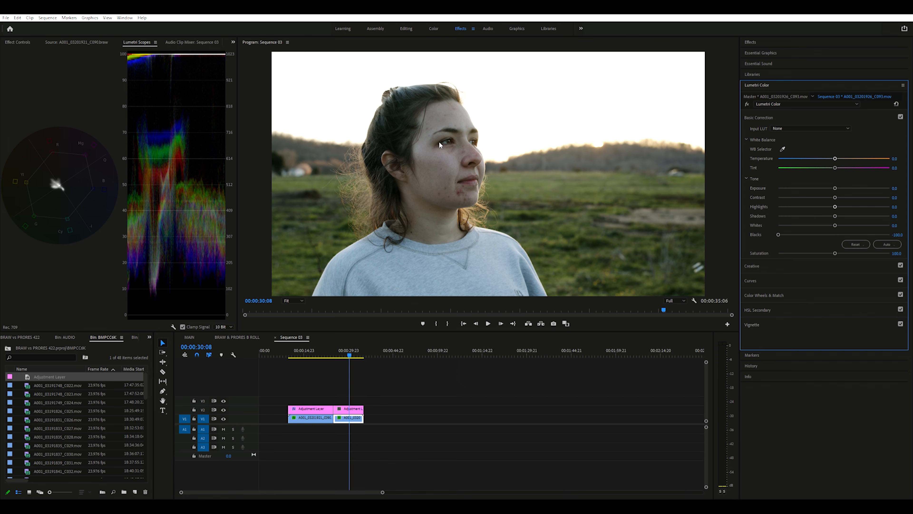
pyautogui.moveTo(410, 97)
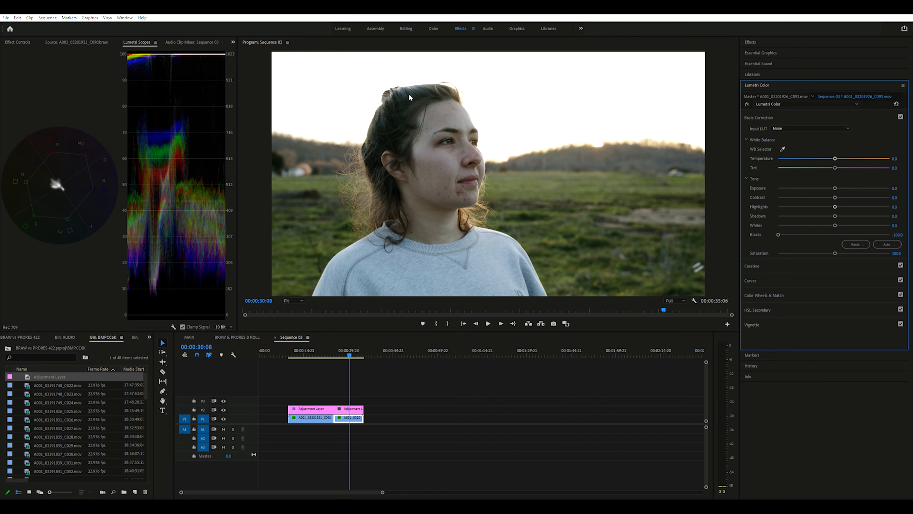
pyautogui.moveTo(674, 131)
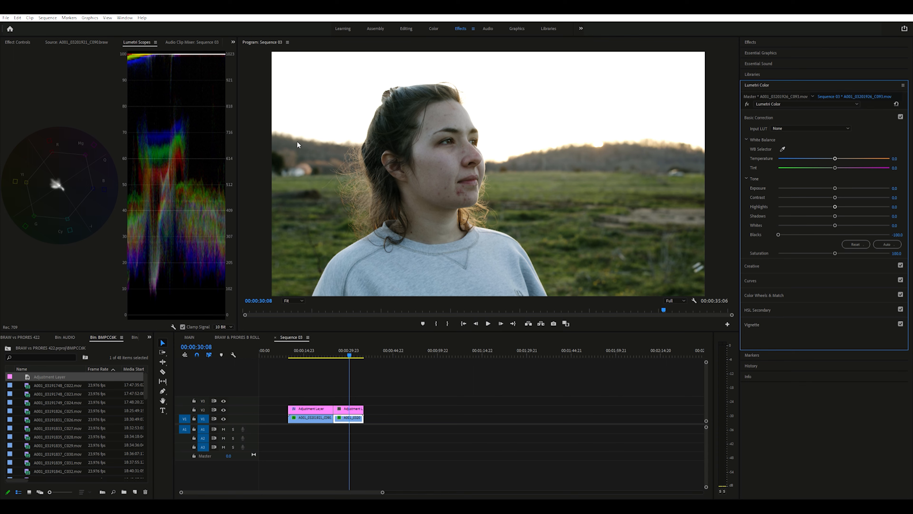
pyautogui.moveTo(443, 64)
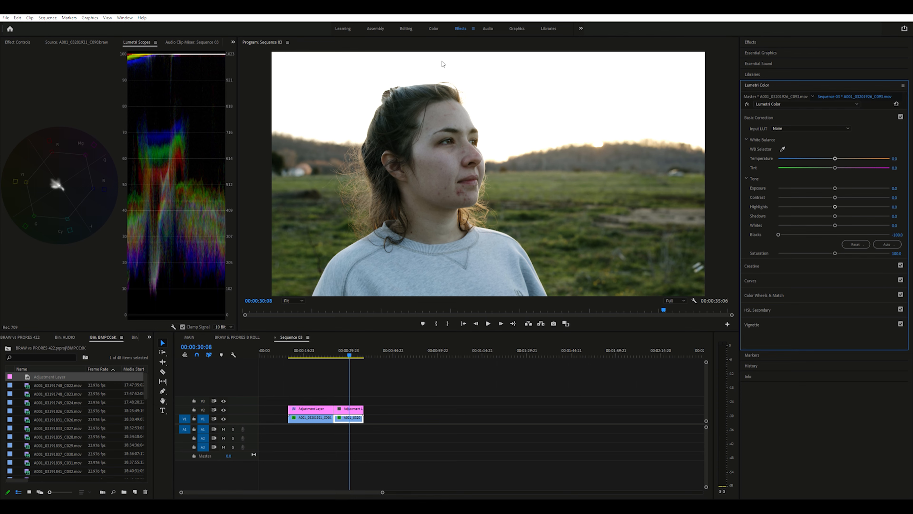
pyautogui.moveTo(657, 252)
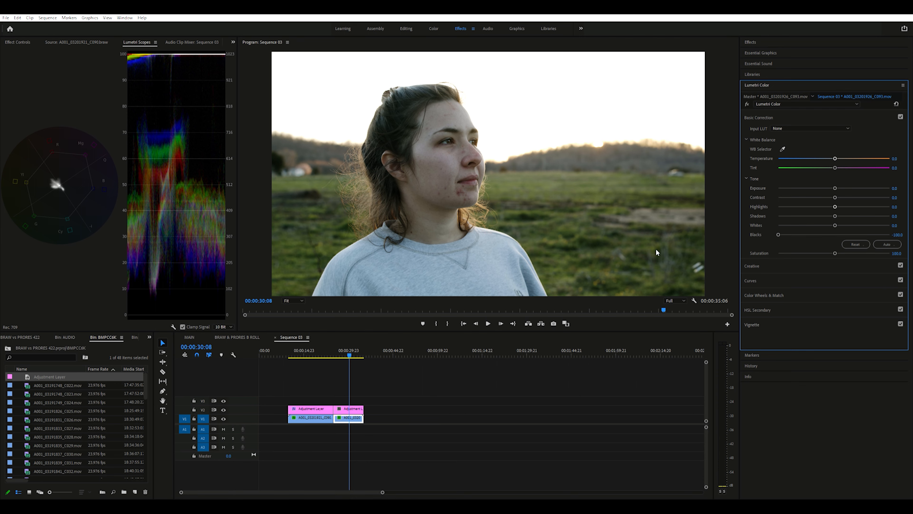
pyautogui.moveTo(850, 168); pyautogui.dragTo(835, 168)
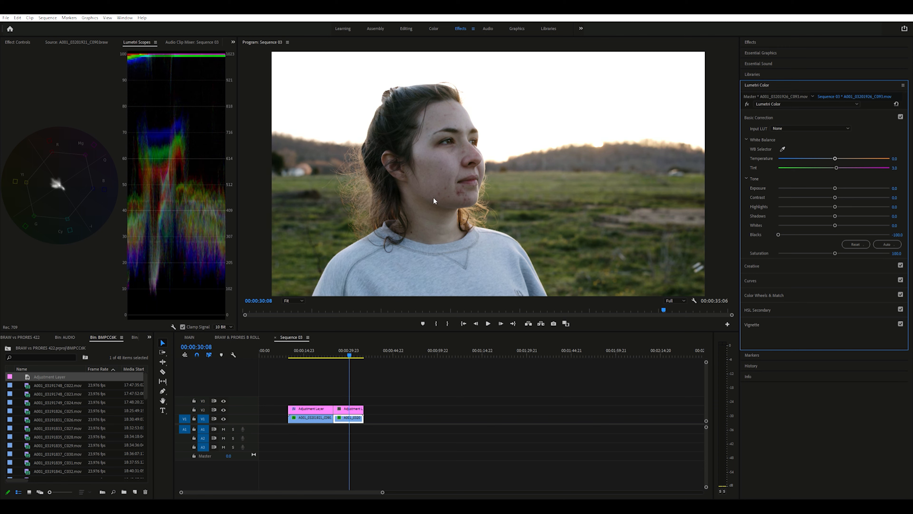
# Step: Nudge the portrait's Temperature warmer, test a stronger push, then settle back to a subtle warmth
pyautogui.moveTo(833, 158); pyautogui.dragTo(839, 158)
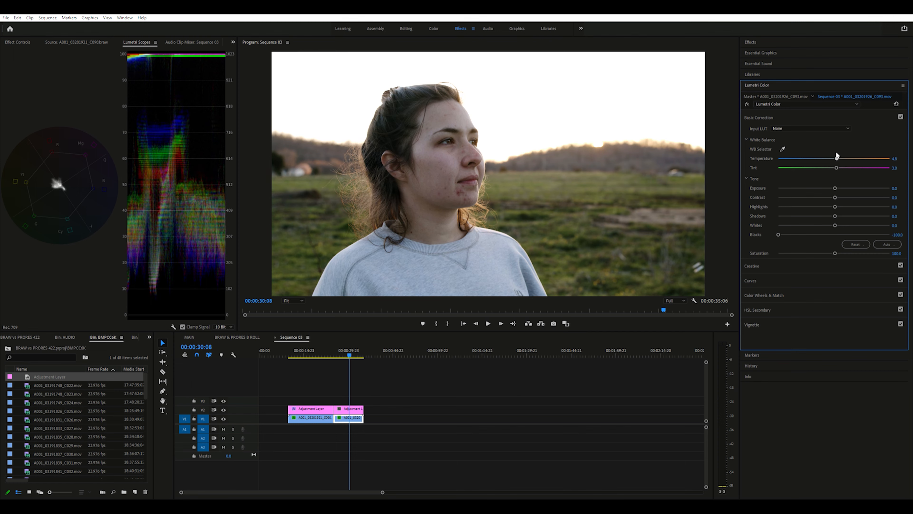
pyautogui.moveTo(837, 158); pyautogui.dragTo(840, 158)
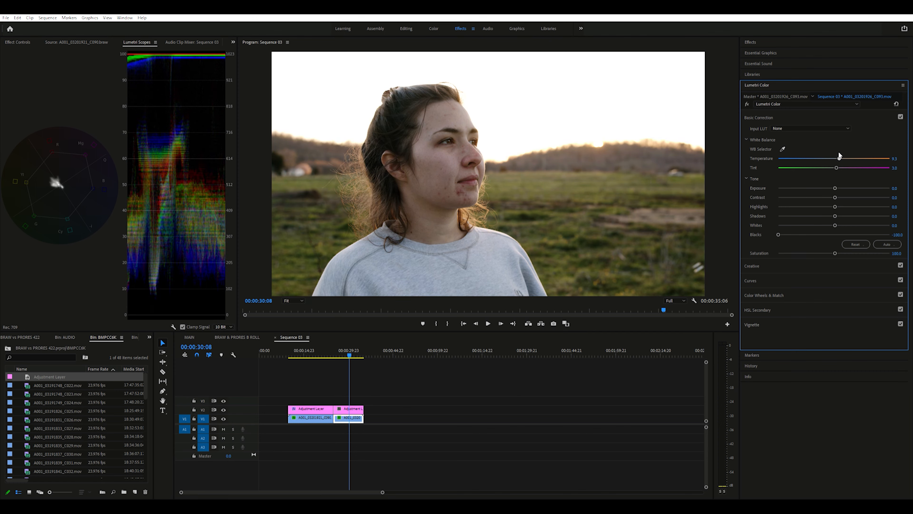
pyautogui.moveTo(855, 158); pyautogui.dragTo(857, 158)
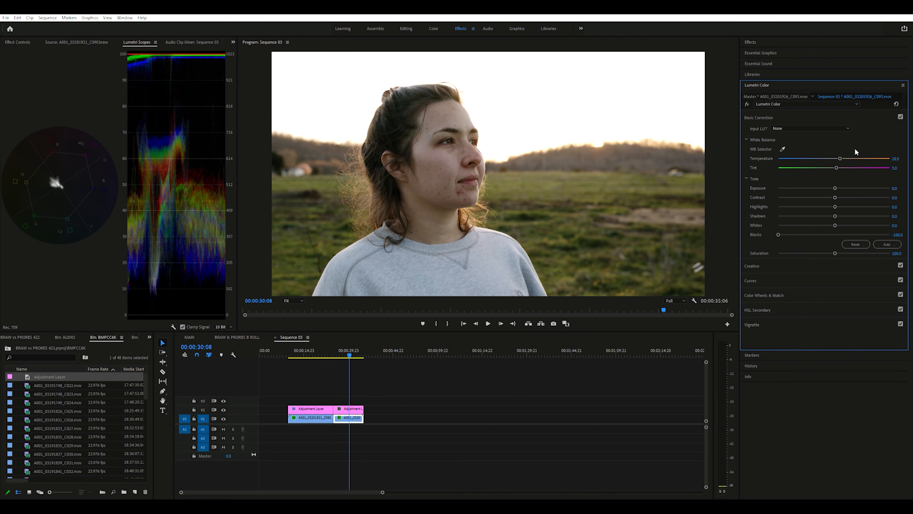
pyautogui.moveTo(840, 158); pyautogui.dragTo(856, 158)
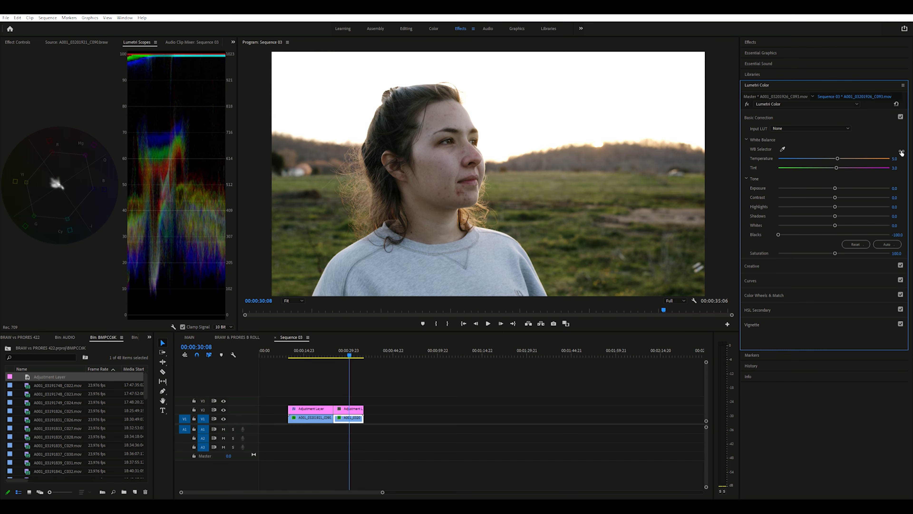
pyautogui.moveTo(569, 225)
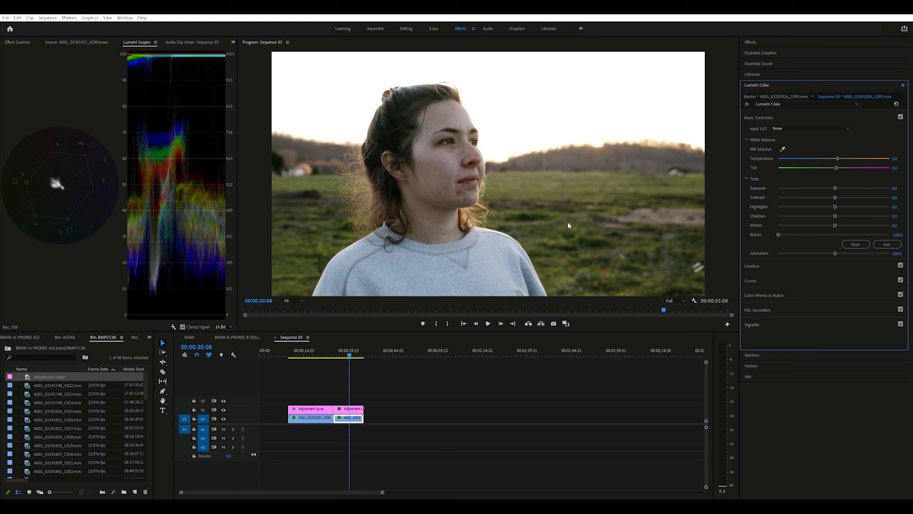
pyautogui.moveTo(592, 231)
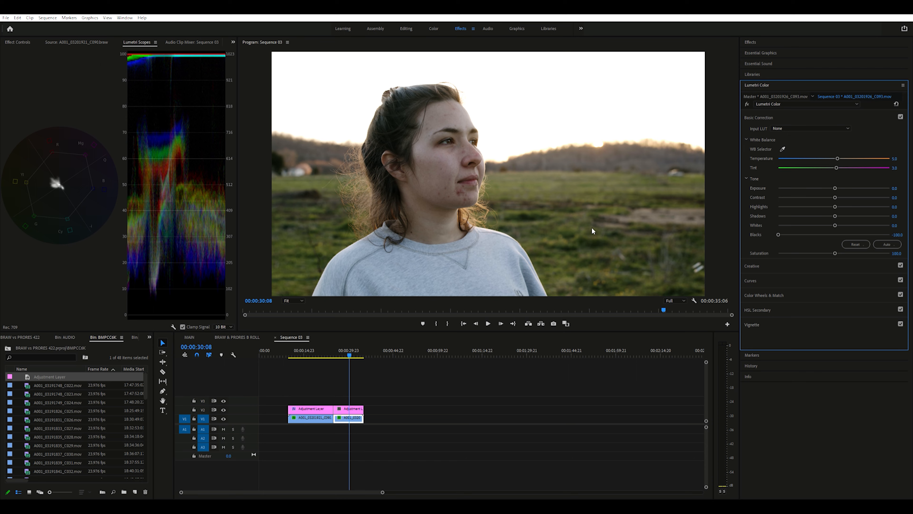
pyautogui.click(488, 324)
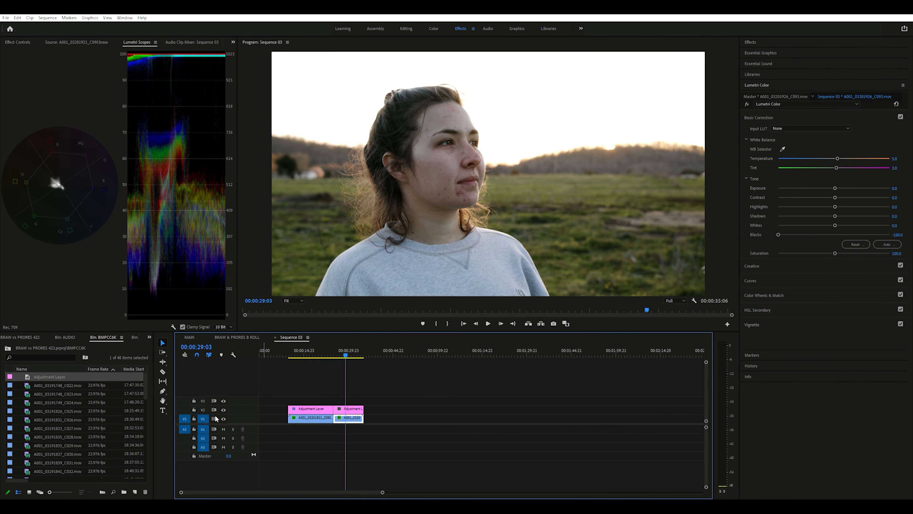
# Step: Reveal Effect Controls and the Lumetri Color Wheels & Match, nudging the Shadows wheel slightly
pyautogui.click(17, 42)
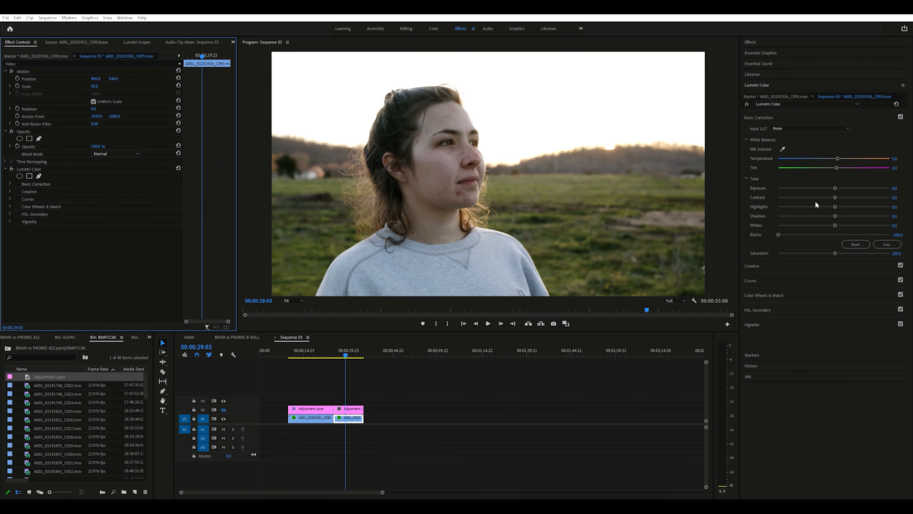
pyautogui.click(764, 162)
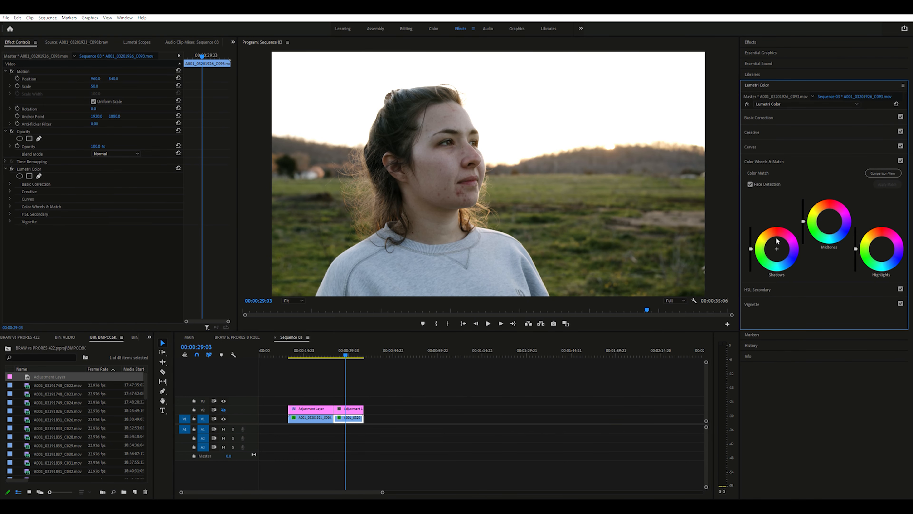
pyautogui.moveTo(776, 251); pyautogui.dragTo(776, 249)
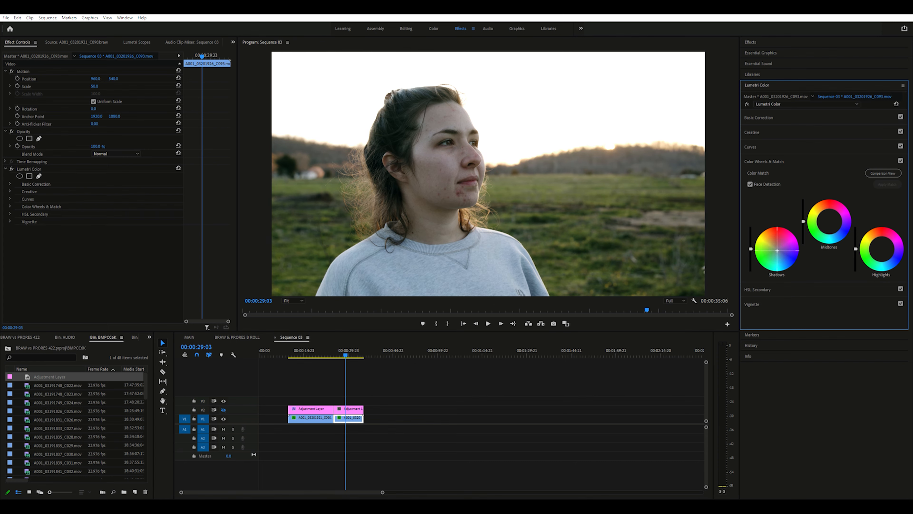